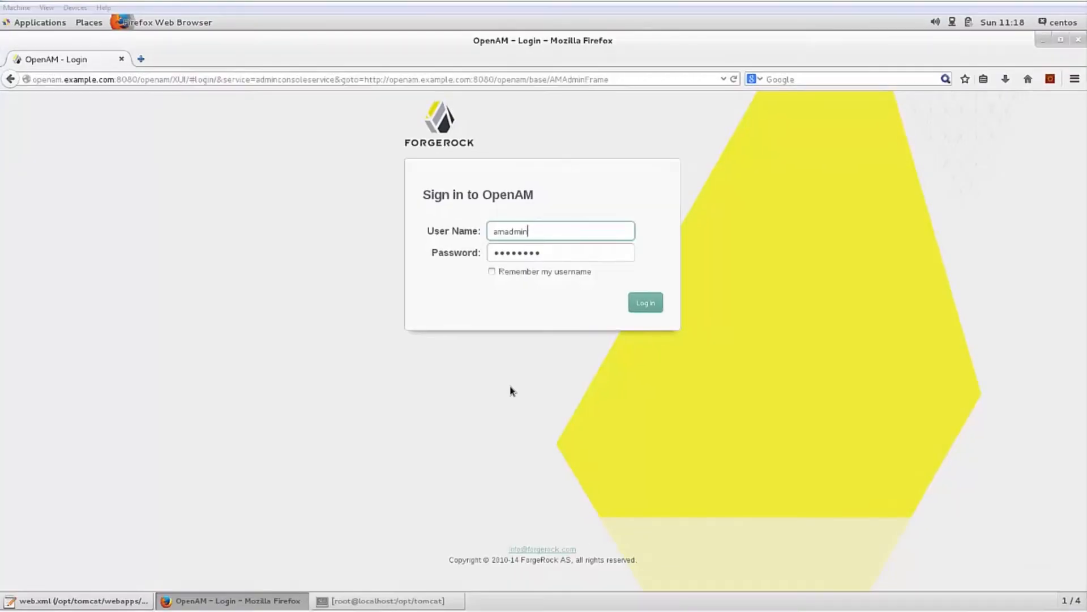
mouse_move(645, 303)
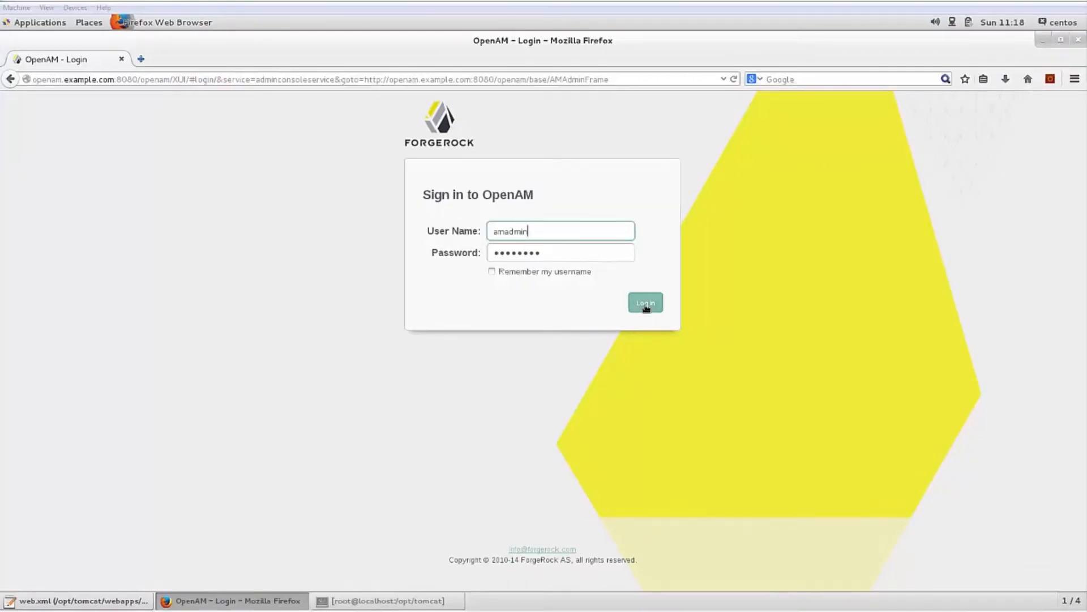
- Sign in as amadmin and show the demo realm's eight module instances and two chains
click(644, 303)
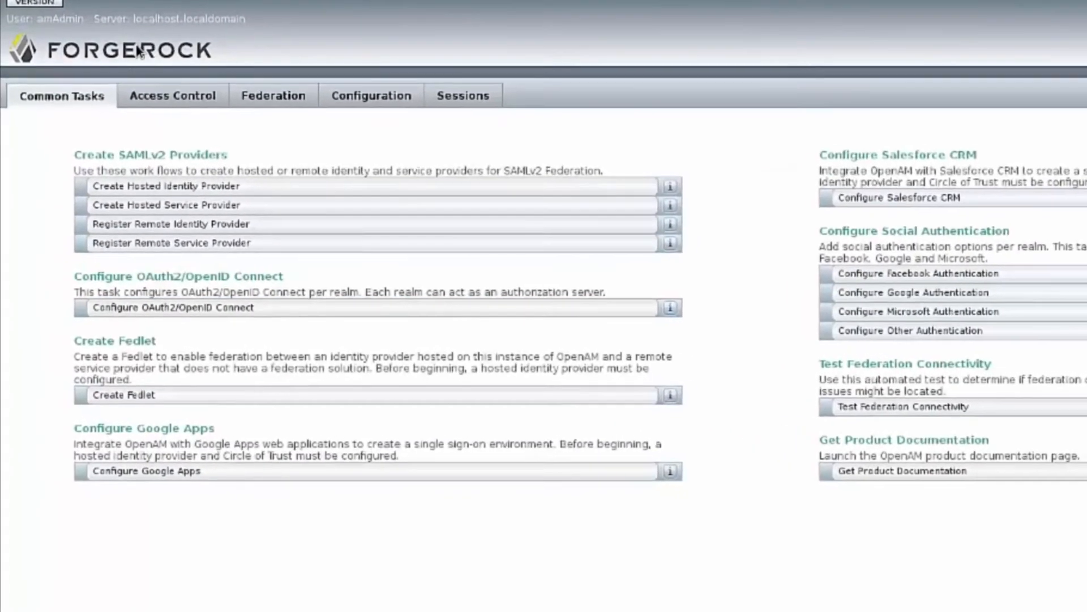
click(172, 95)
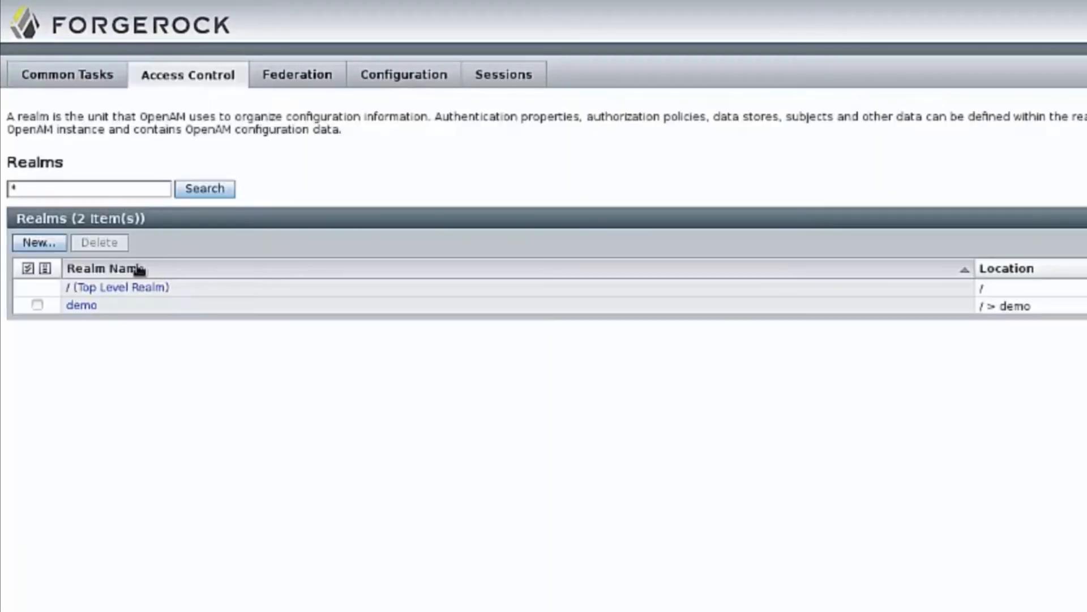
click(81, 306)
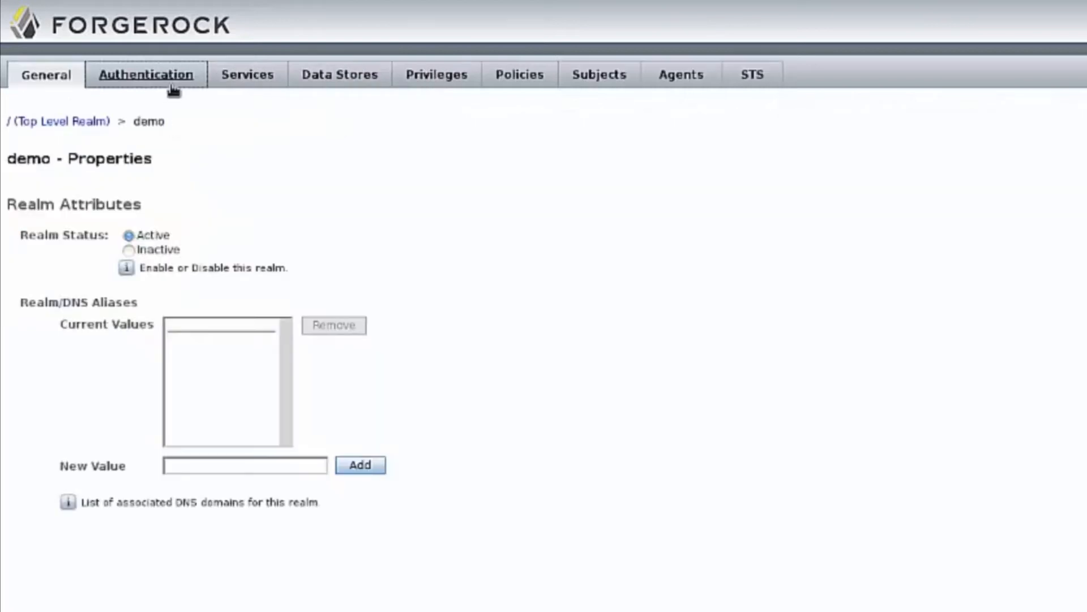
click(146, 75)
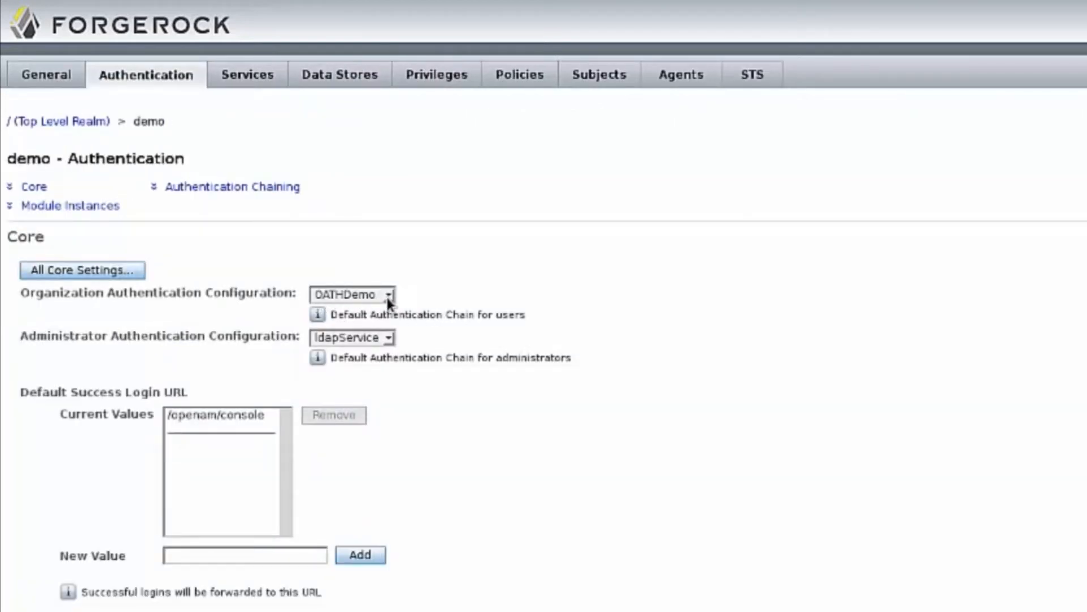
scroll(down, 3)
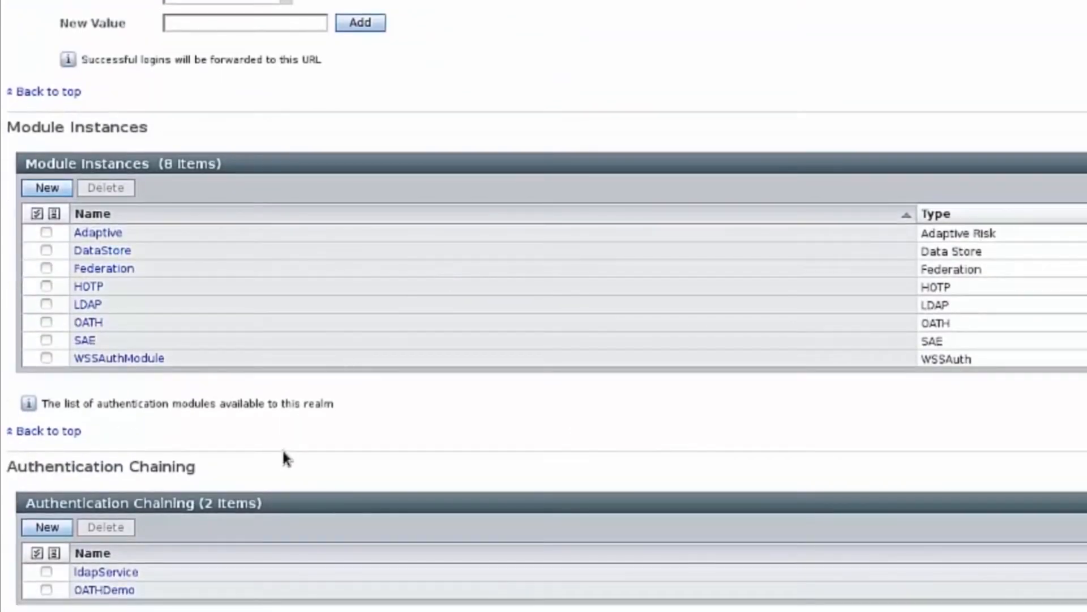
- View the OATHDemo chain properties, with LDAP and OATH both required
click(104, 590)
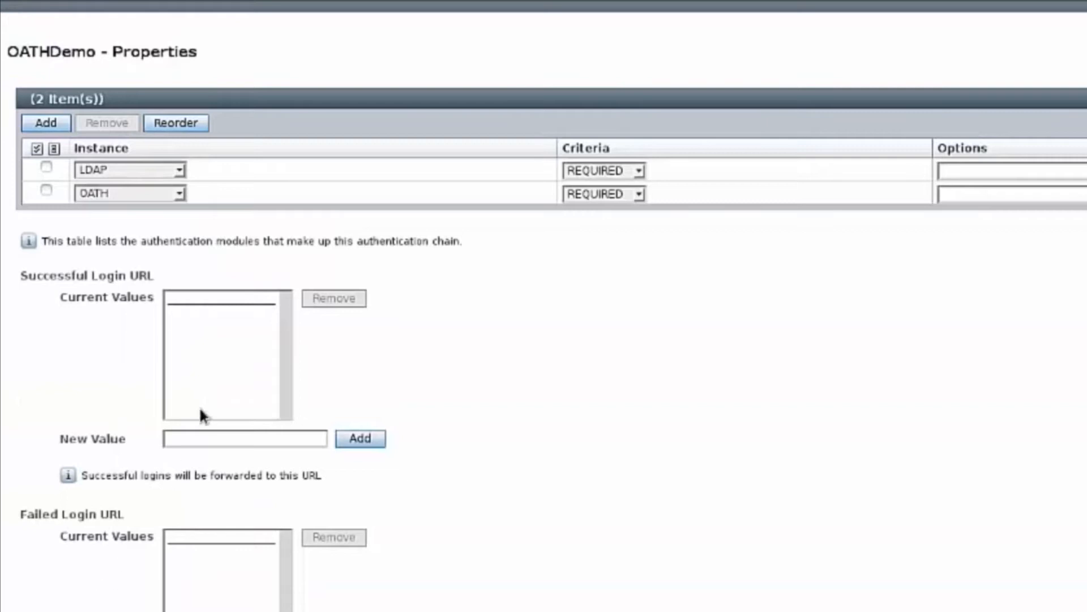
mouse_move(90, 182)
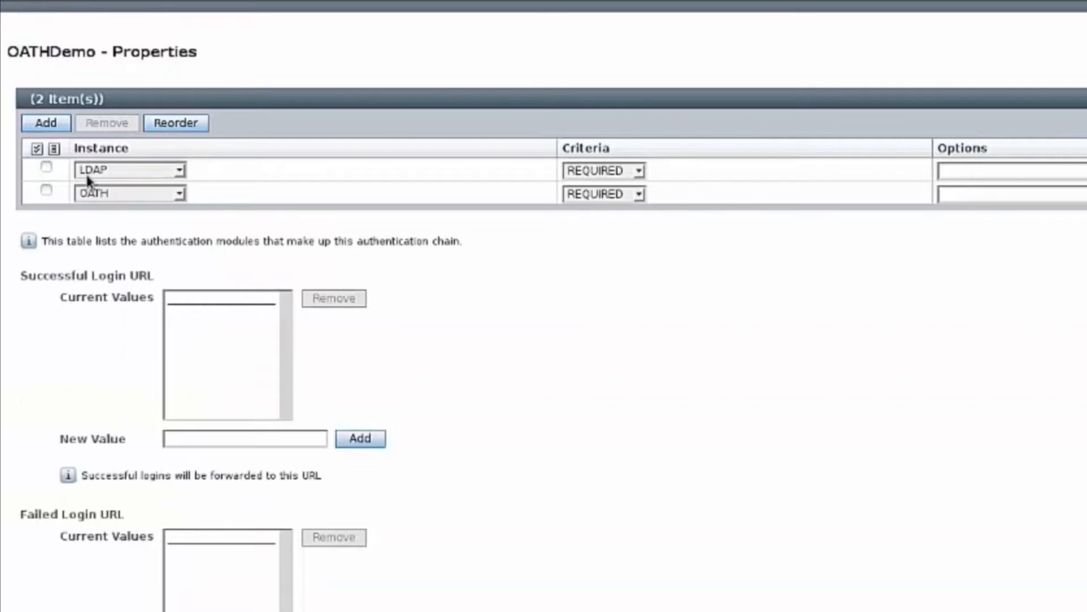
mouse_move(573, 177)
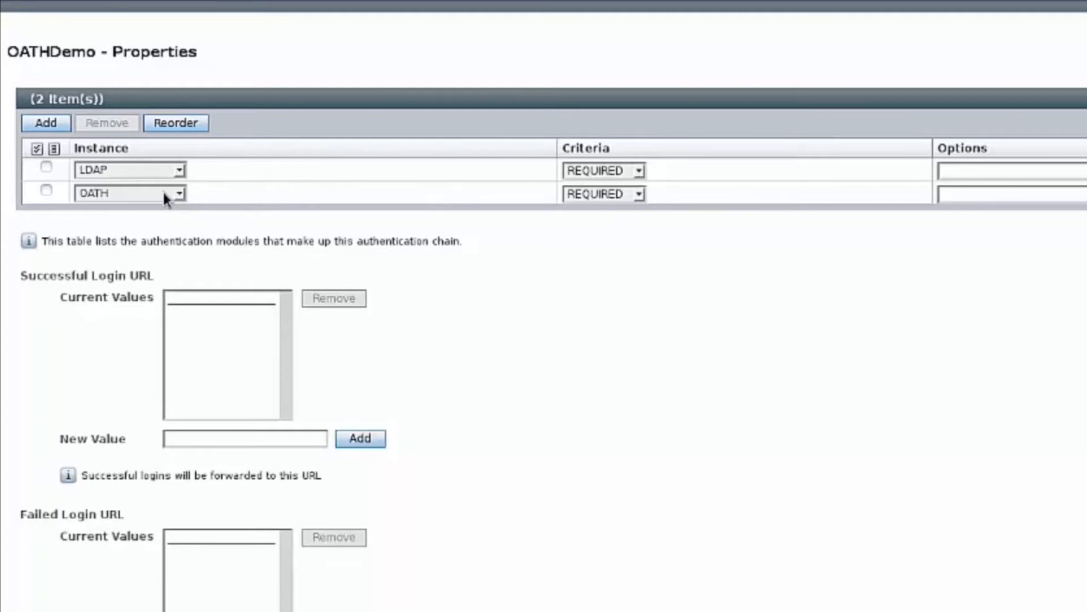
mouse_move(586, 205)
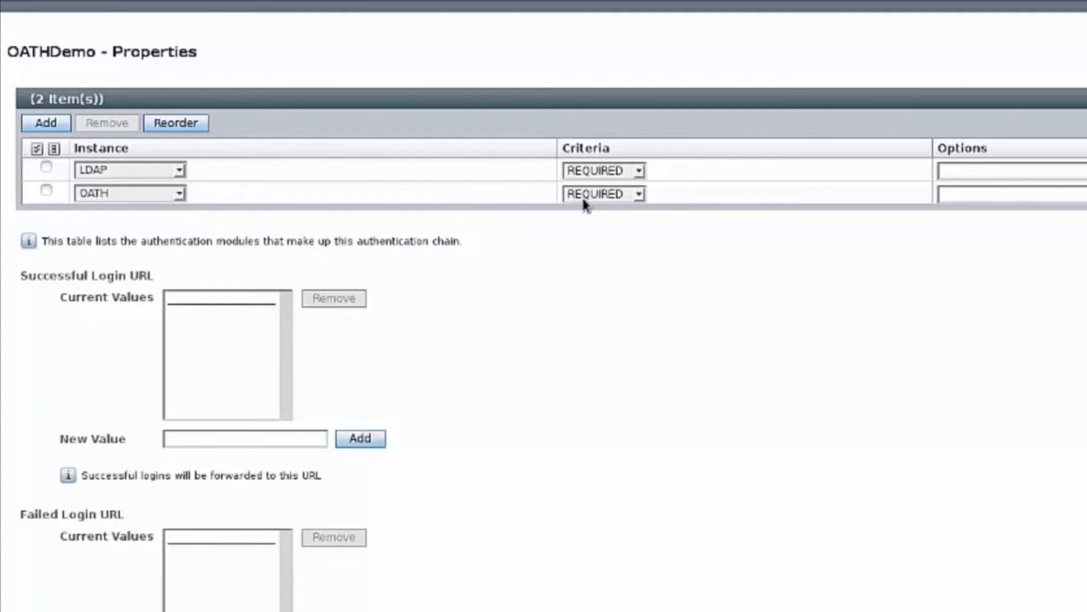
mouse_move(593, 201)
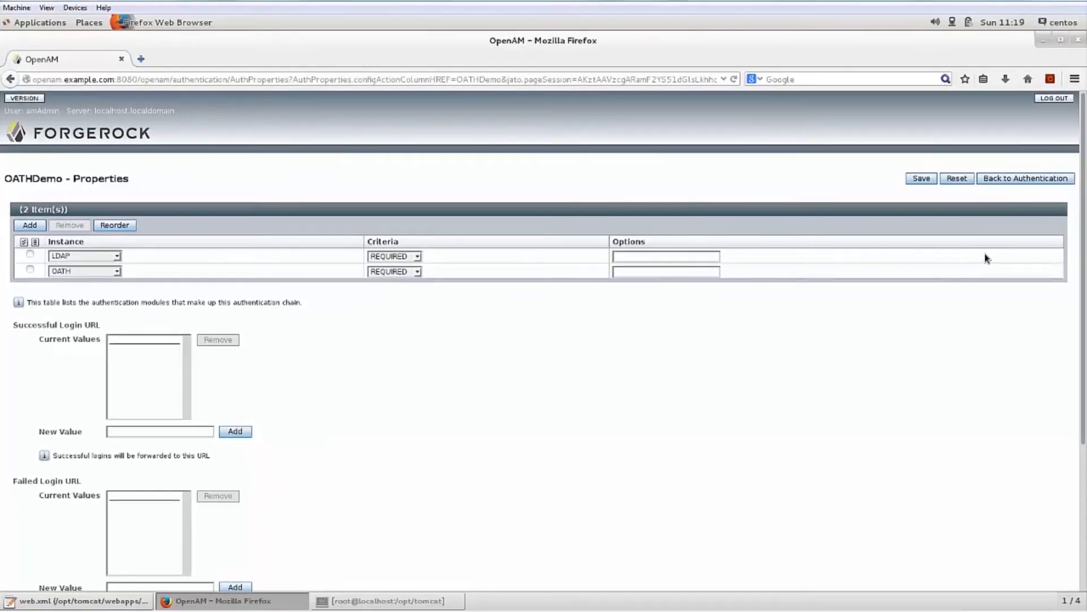
- Return to authentication settings and review the OATH module's TOTP, 6-digit password attributes
click(1026, 178)
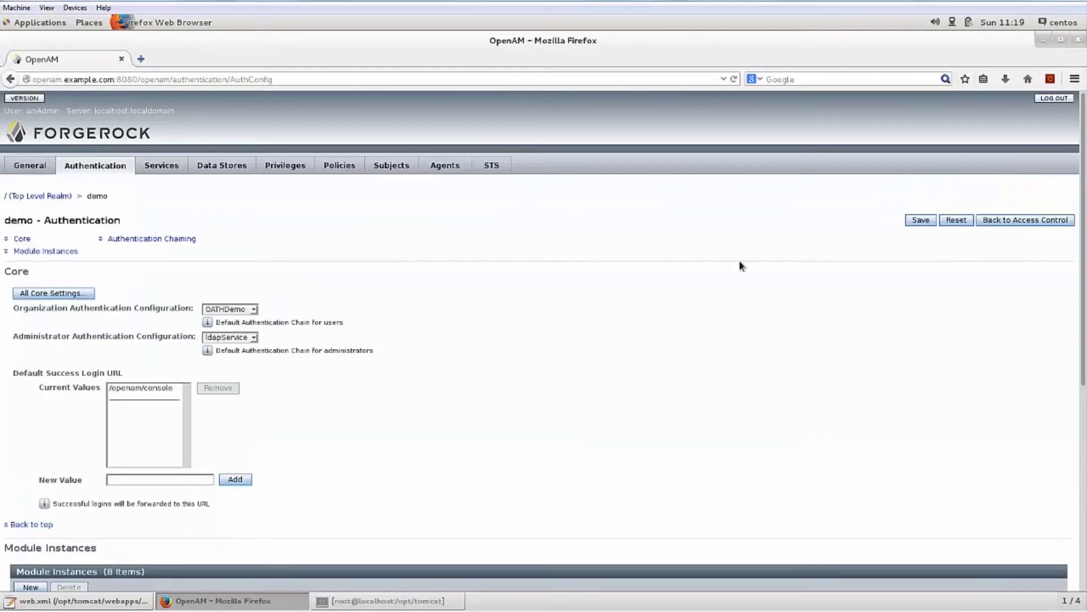
scroll(down, 3)
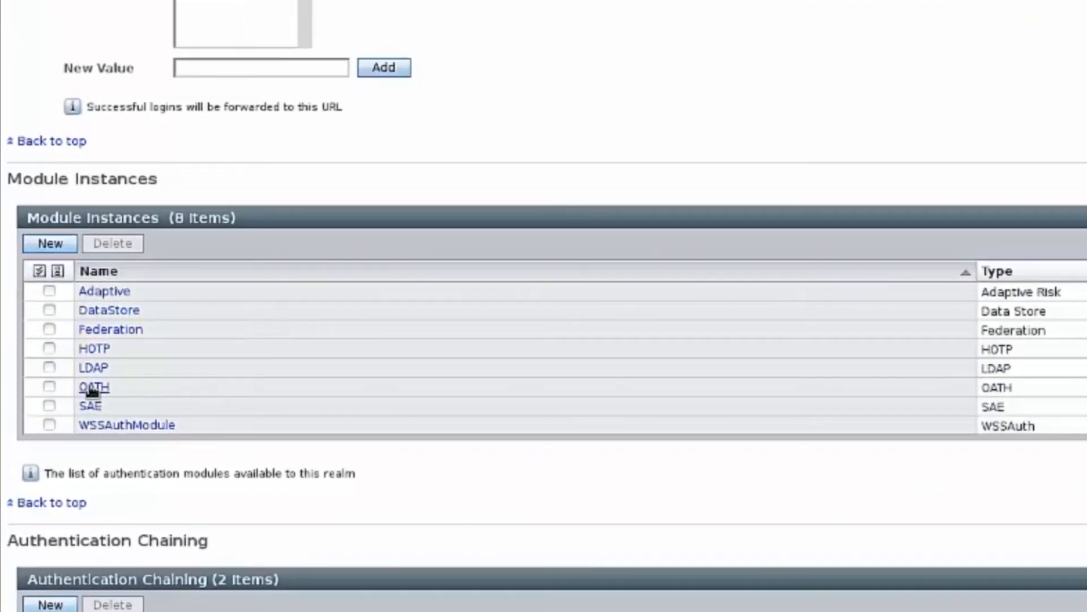
click(94, 387)
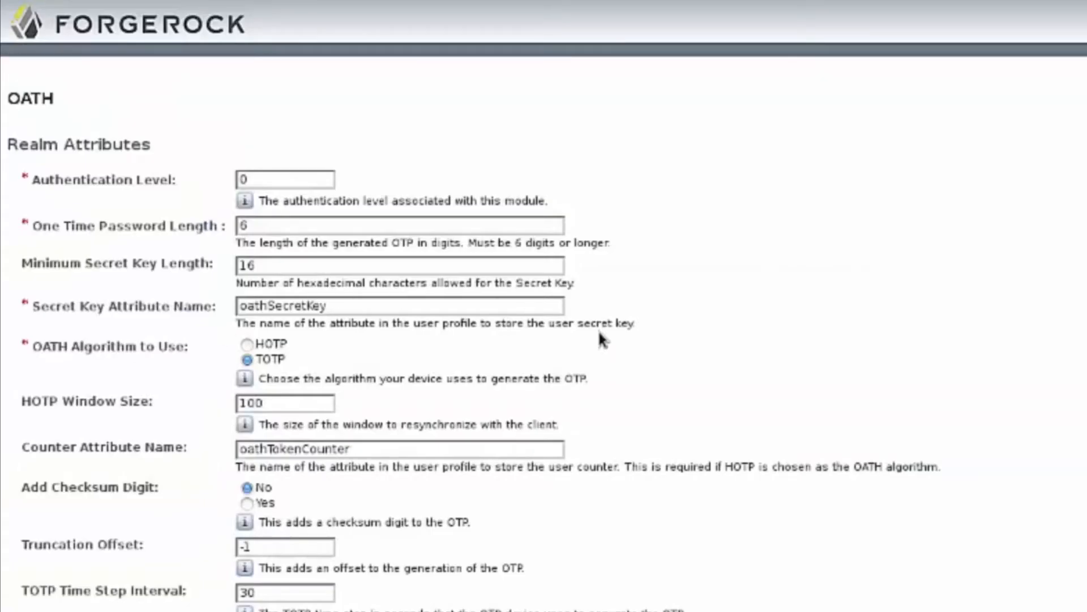
mouse_move(519, 345)
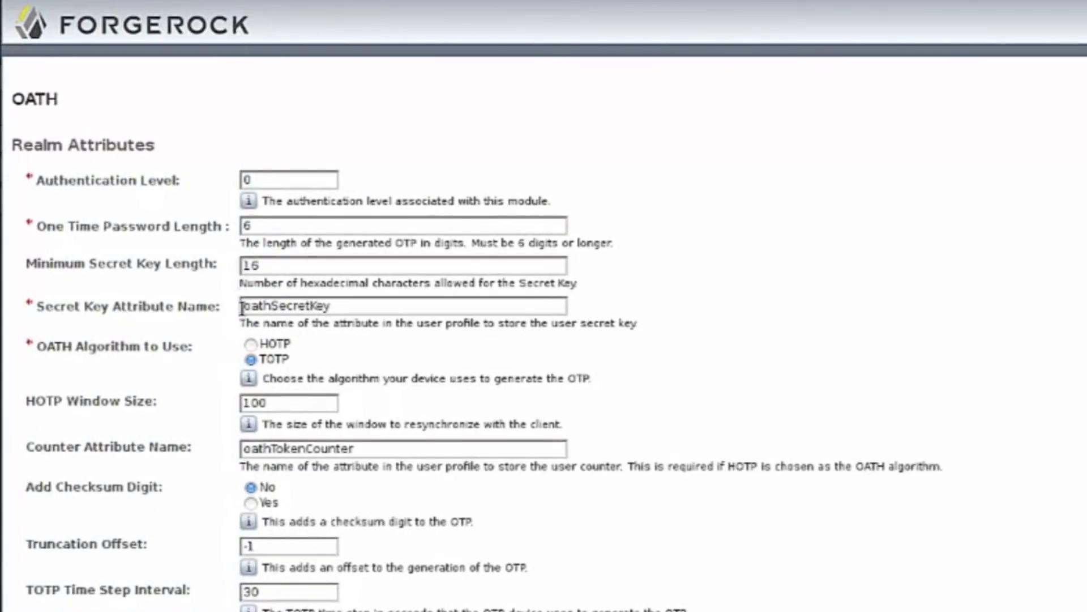
scroll(down, 3)
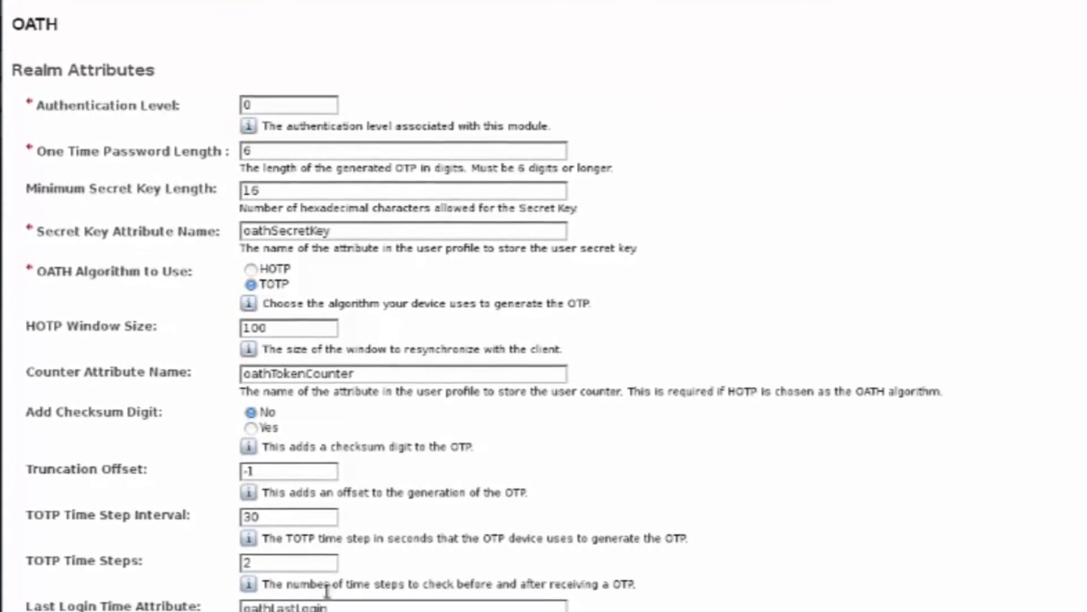
scroll(down, 3)
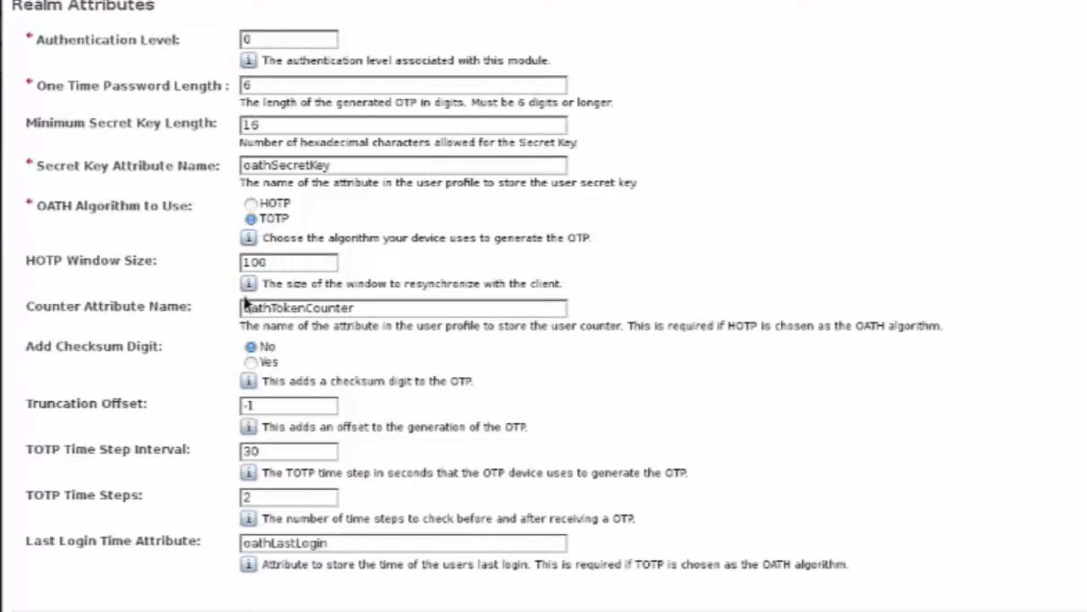
mouse_move(199, 364)
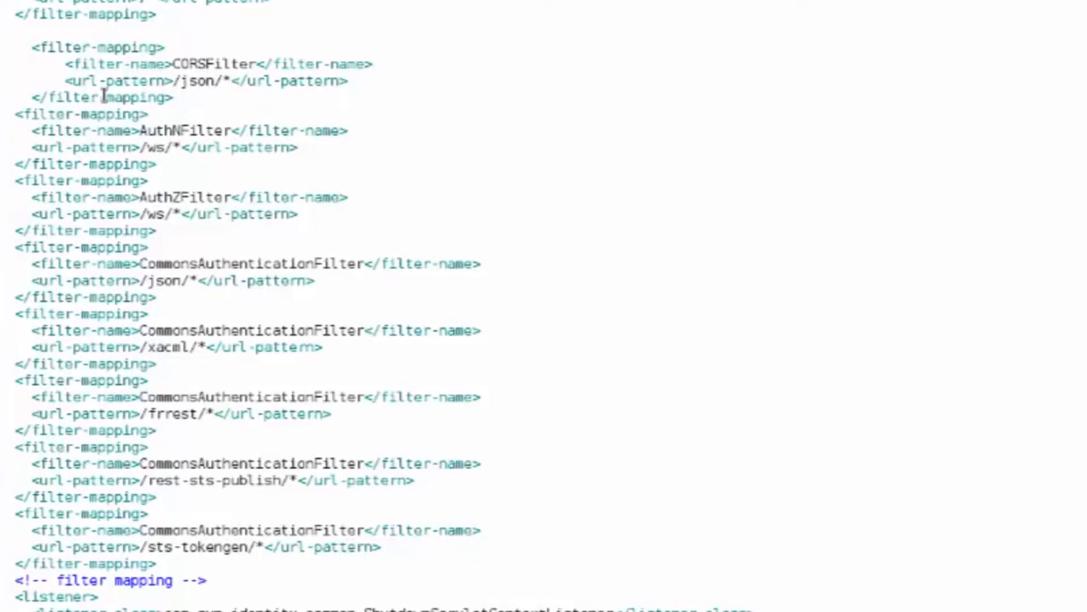
- Review web.xml's CORSFilter mapping, accepted origins, allowed headers and expected hostname
scroll(up, 3)
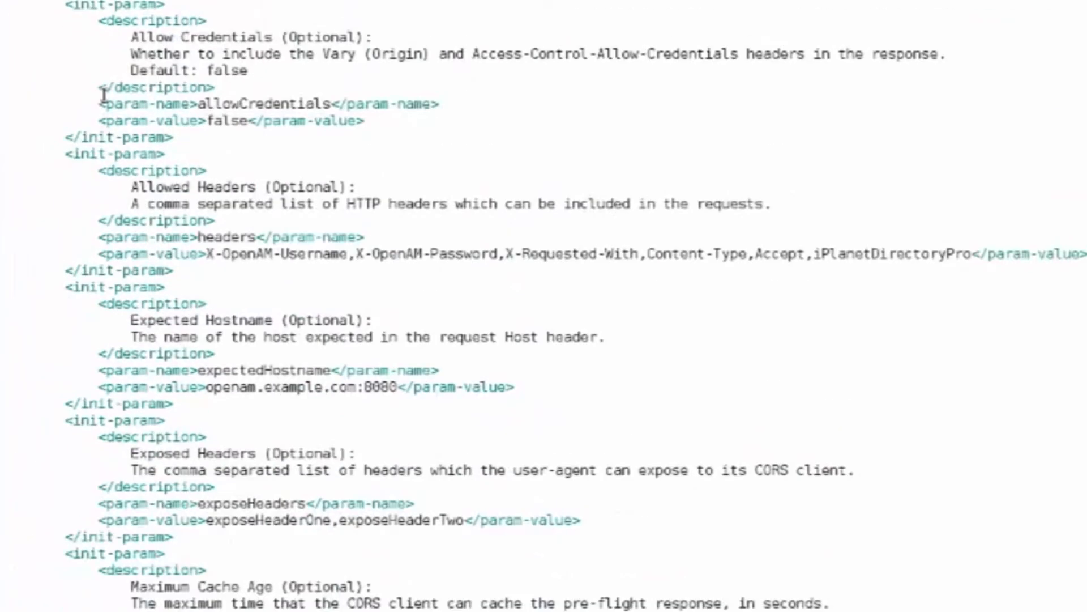
scroll(up, 3)
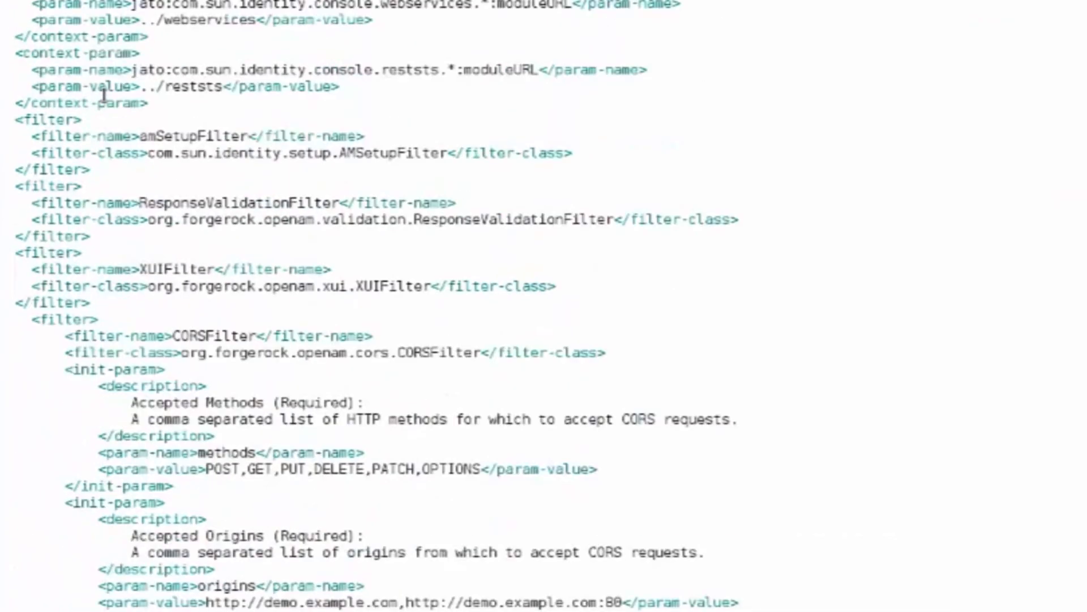
scroll(down, 3)
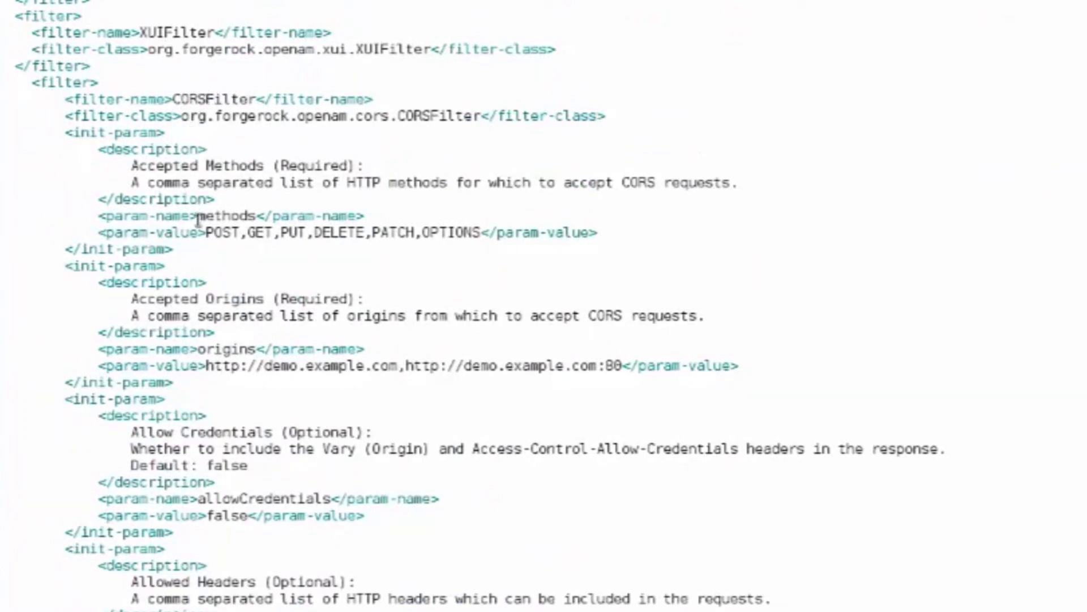
mouse_move(211, 331)
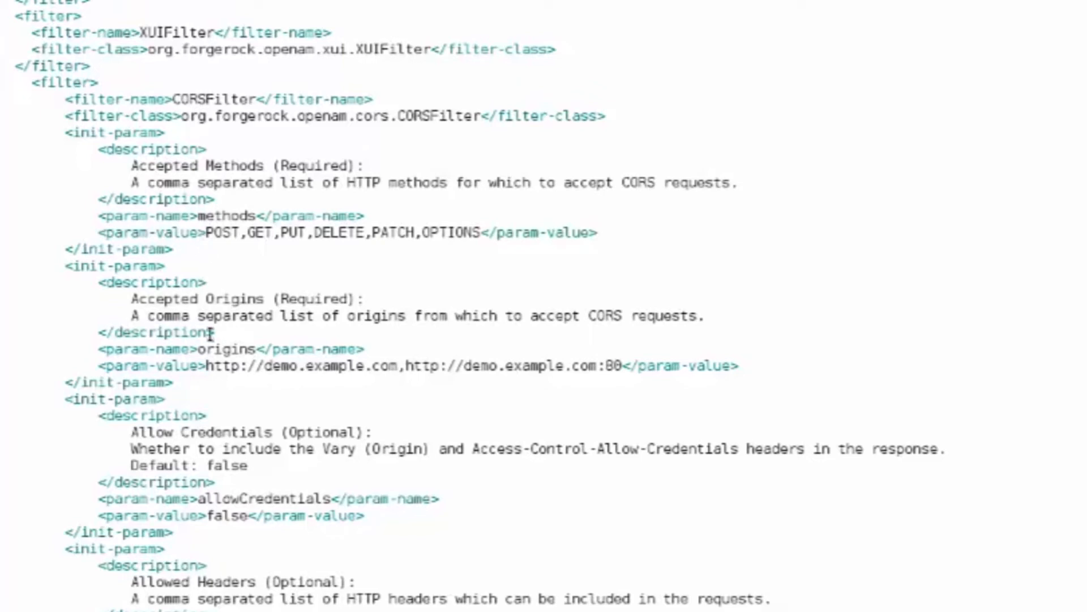
mouse_move(211, 437)
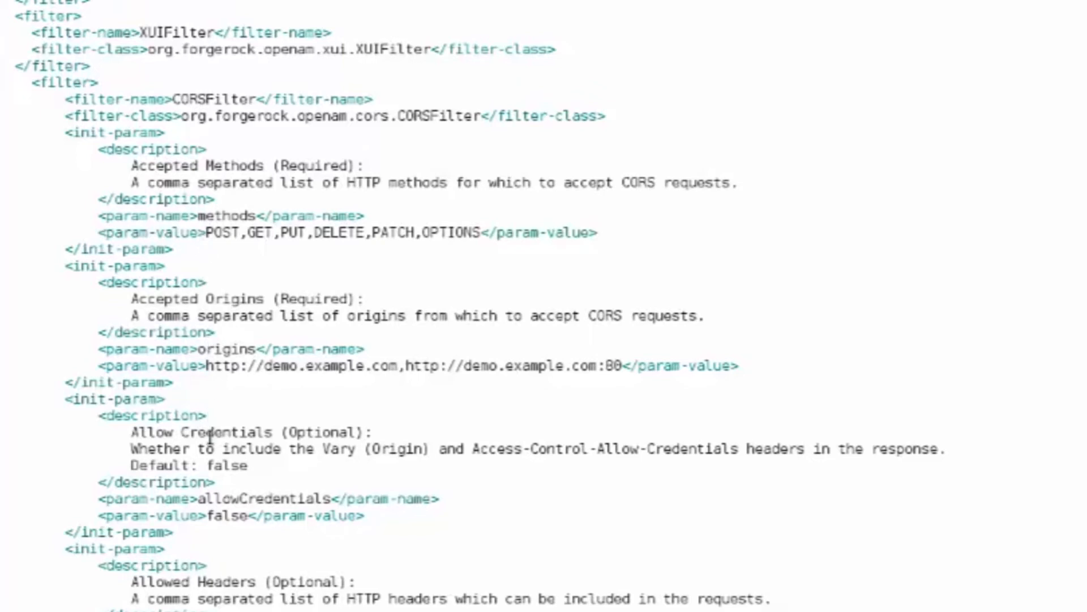
scroll(down, 3)
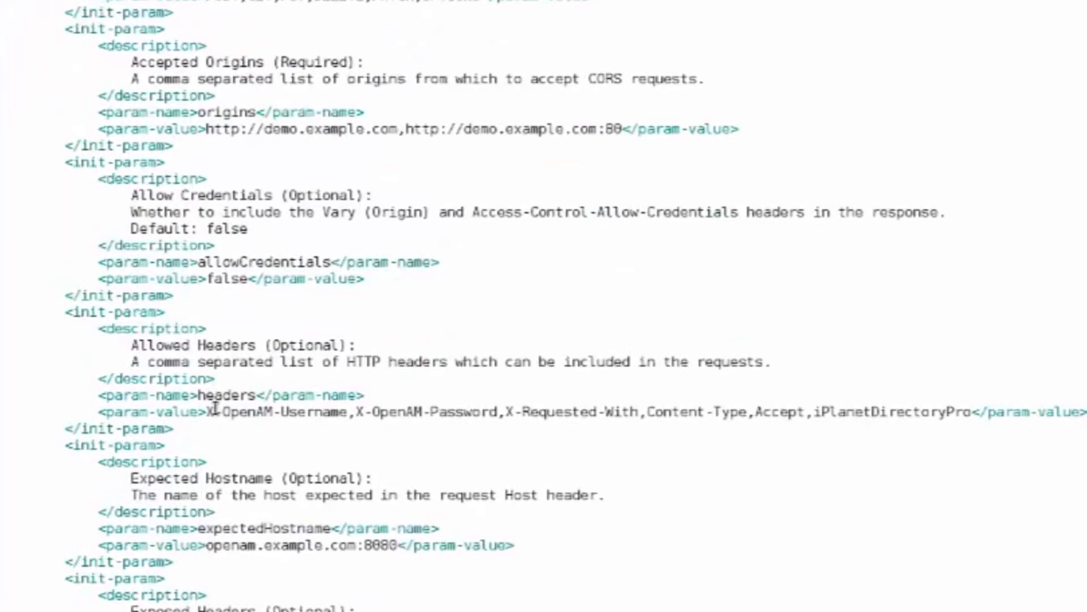
scroll(down, 3)
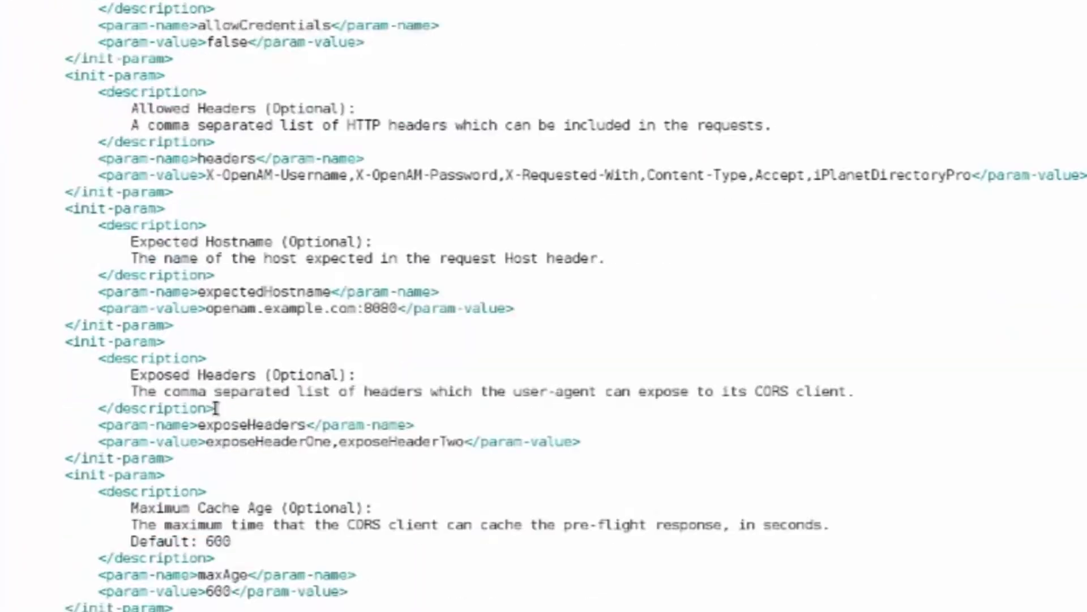
scroll(down, 3)
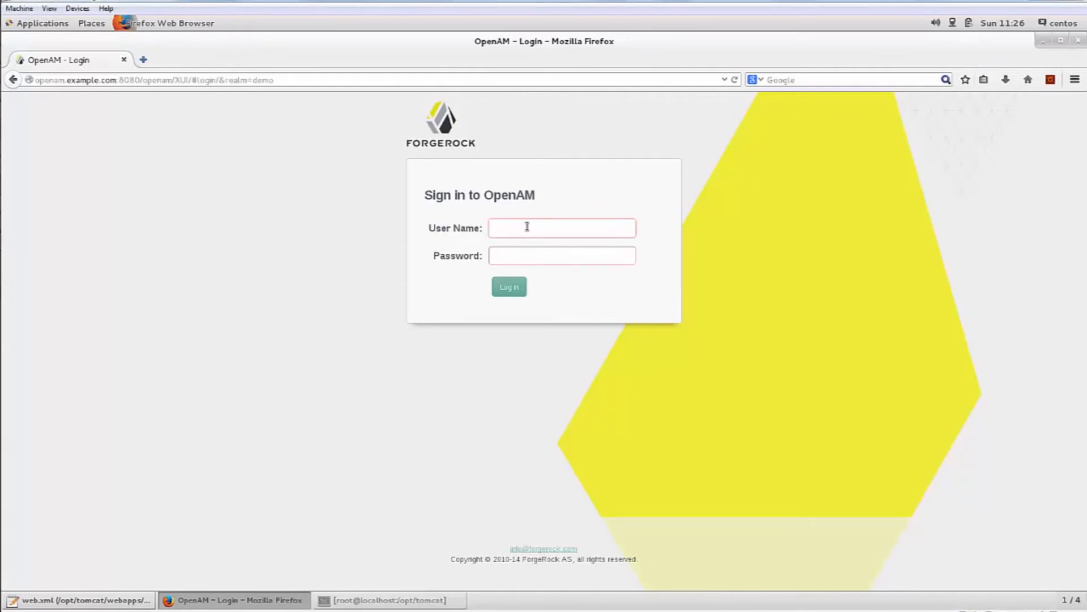
- Sign in to the demo realm as user.0 with password and one-time code
text(user.0)
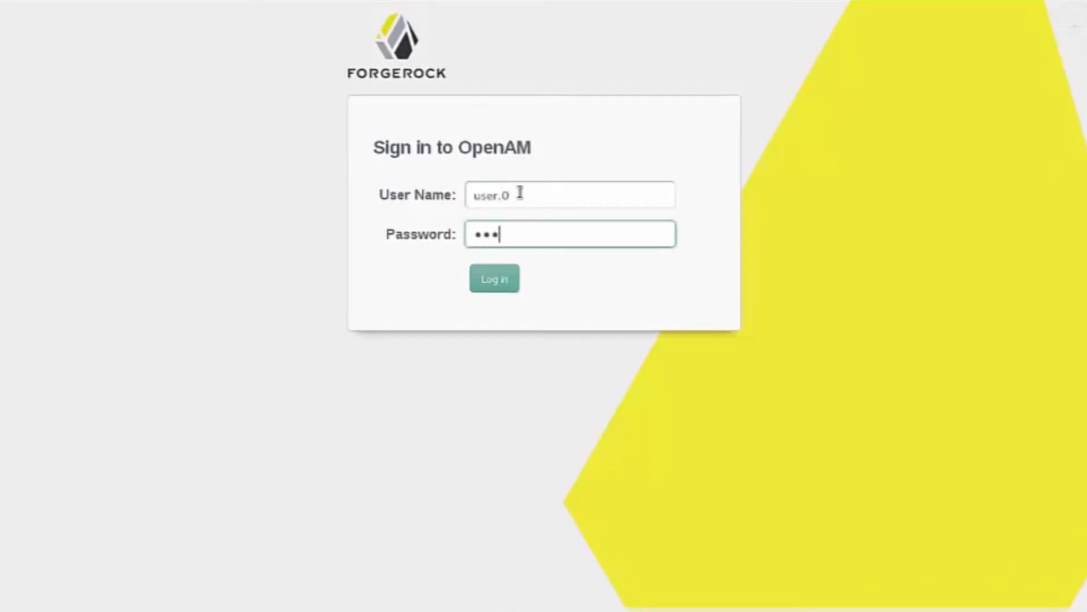
text(password)
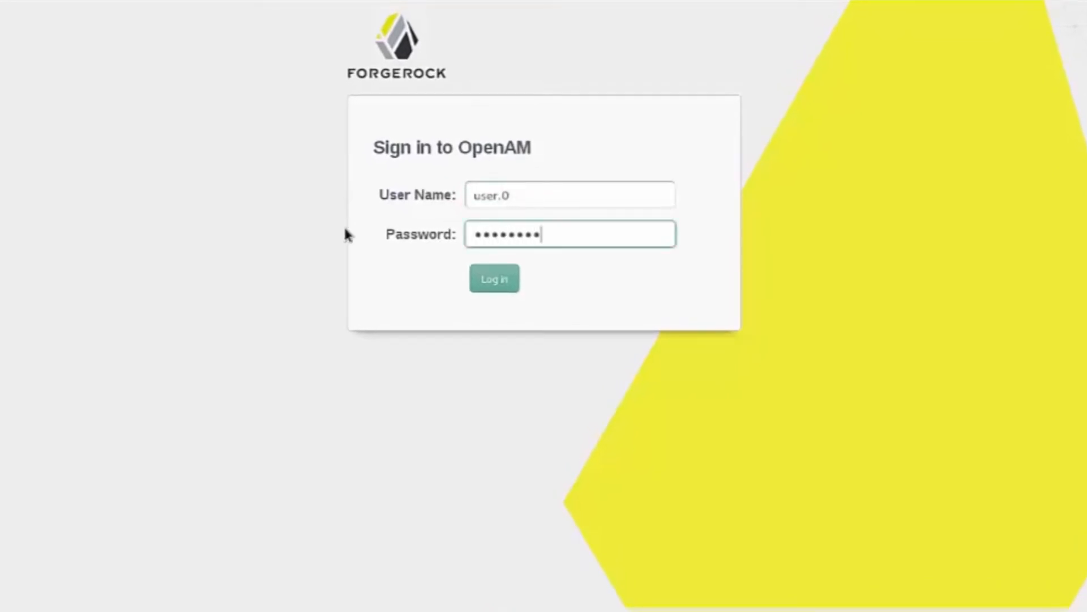
click(494, 278)
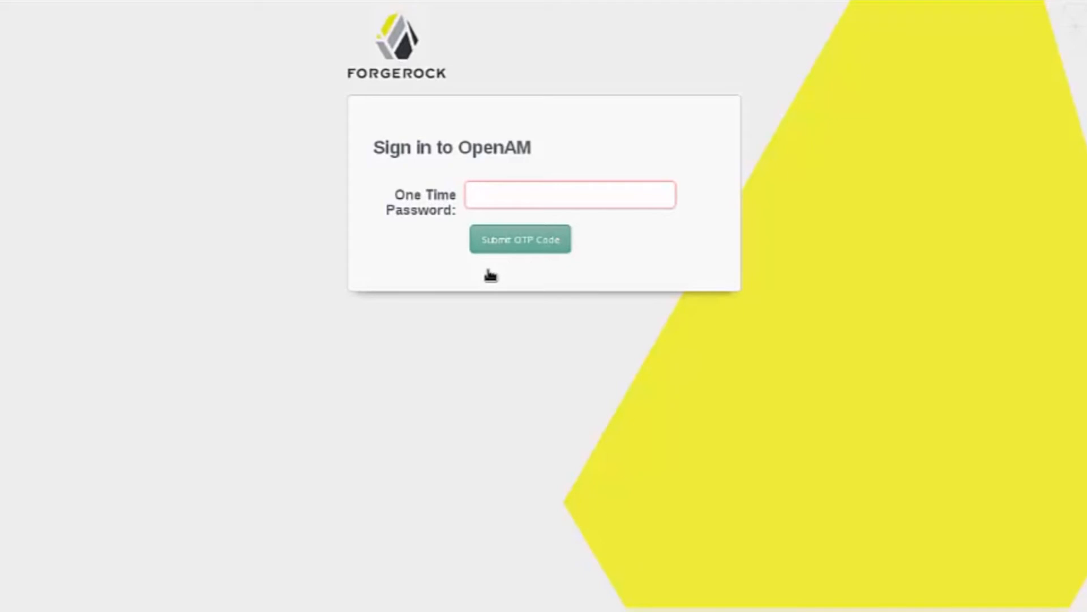
click(571, 195)
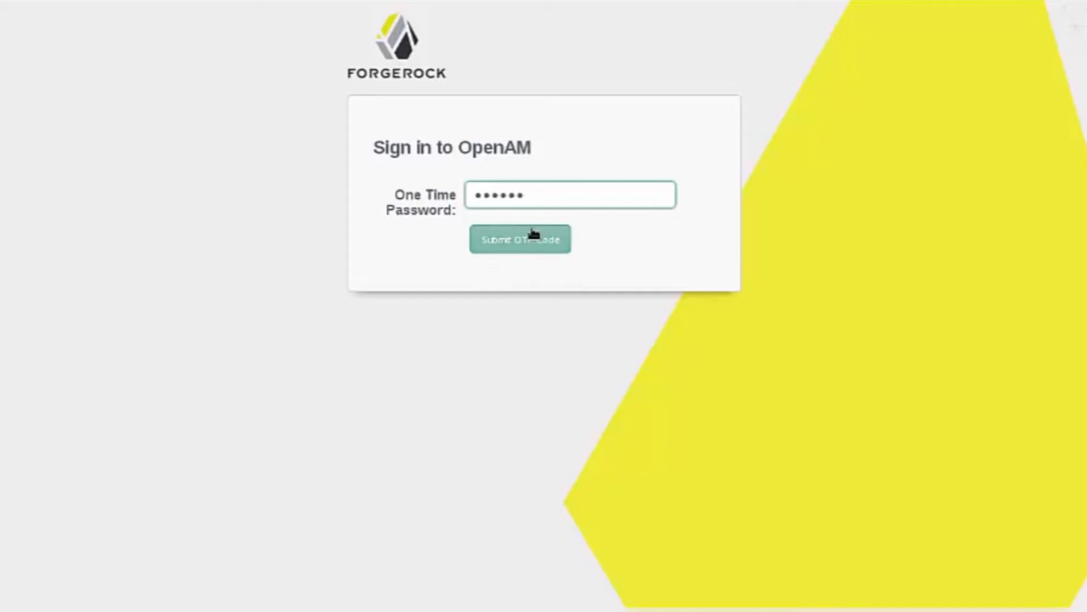
click(519, 239)
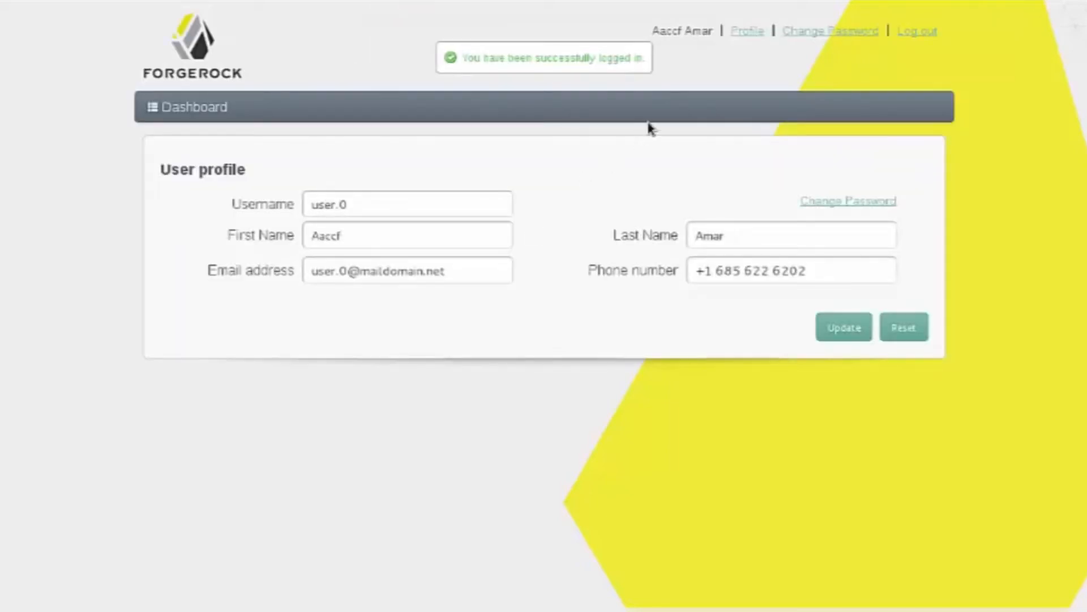
mouse_move(636, 359)
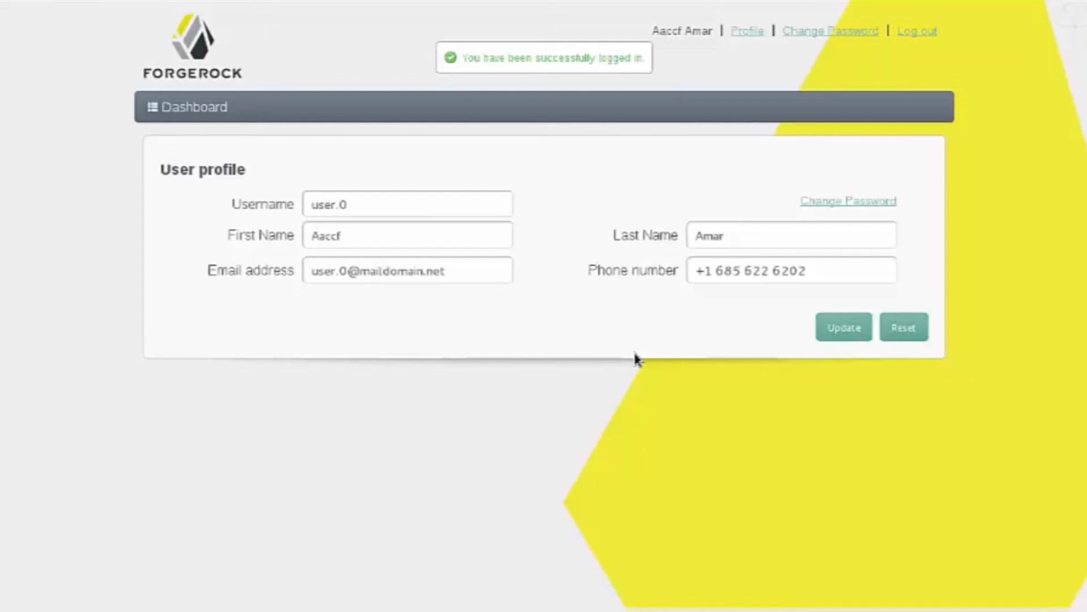
mouse_move(692, 365)
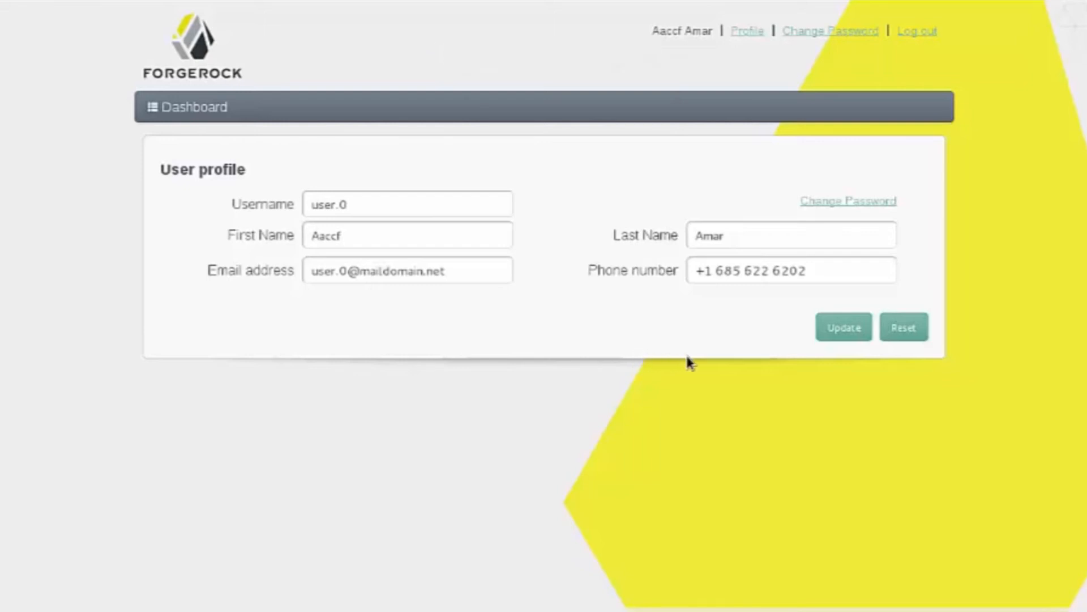
mouse_move(880, 189)
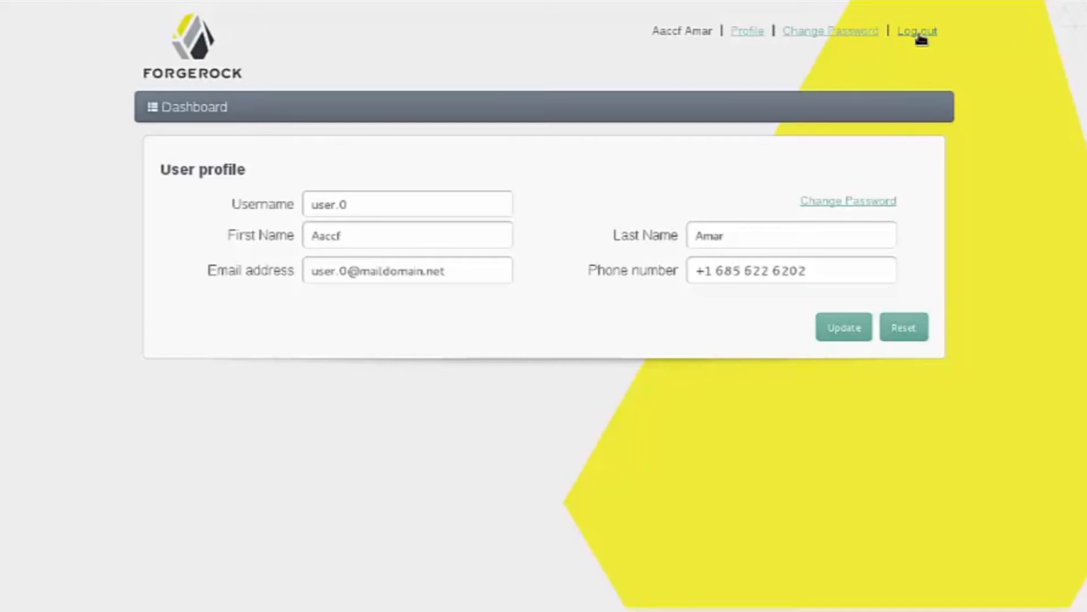
- Log out of user.0's OpenAM profile dashboard
click(917, 31)
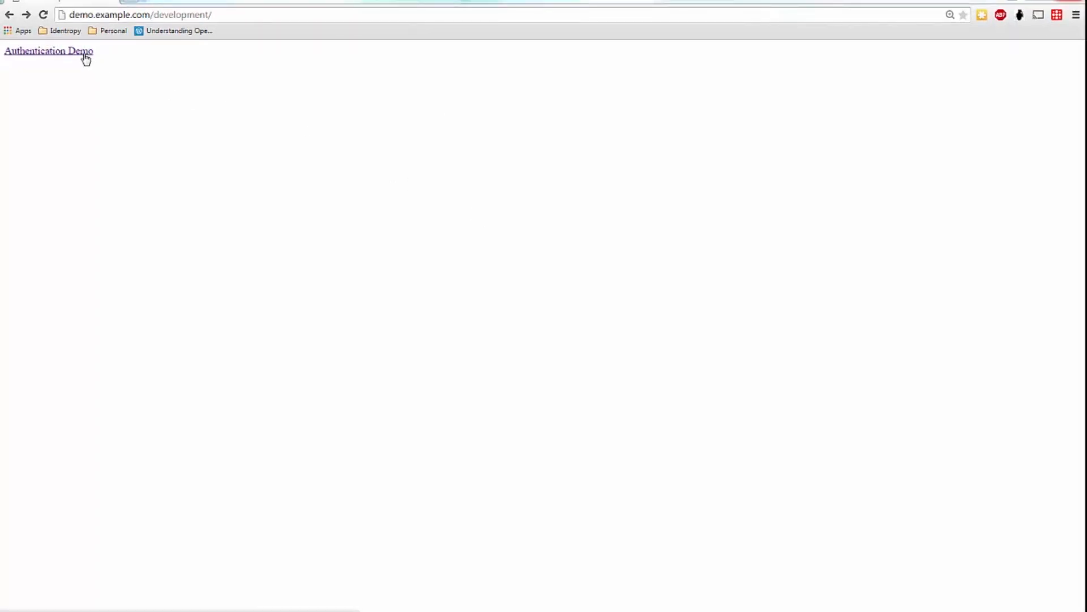
- Open the Authentication Demo and highlight its LDAP1 stage and username/password callbacks
click(49, 51)
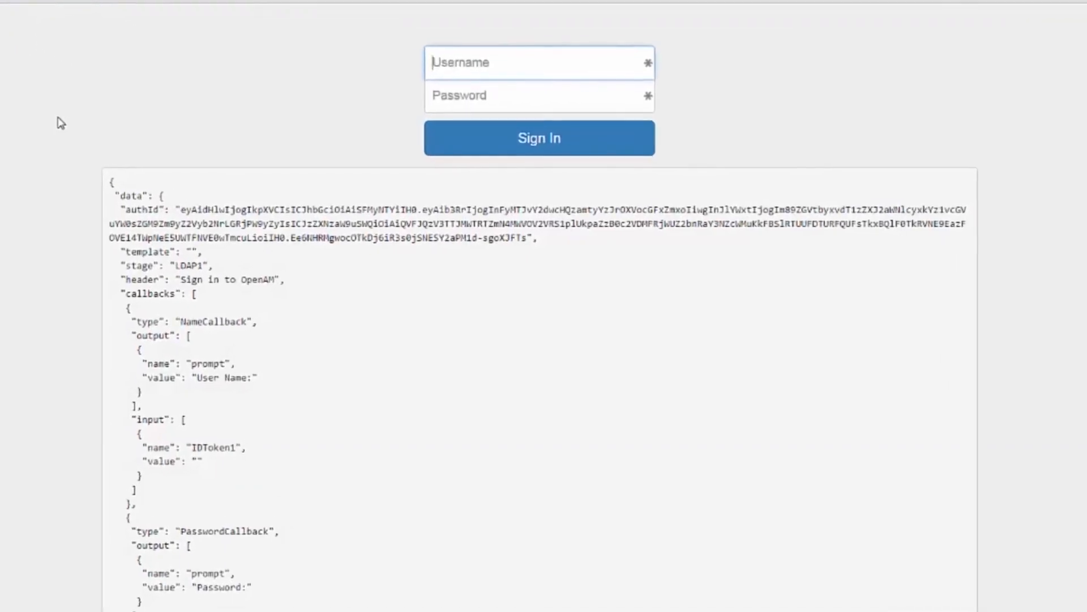
scroll(up, 3)
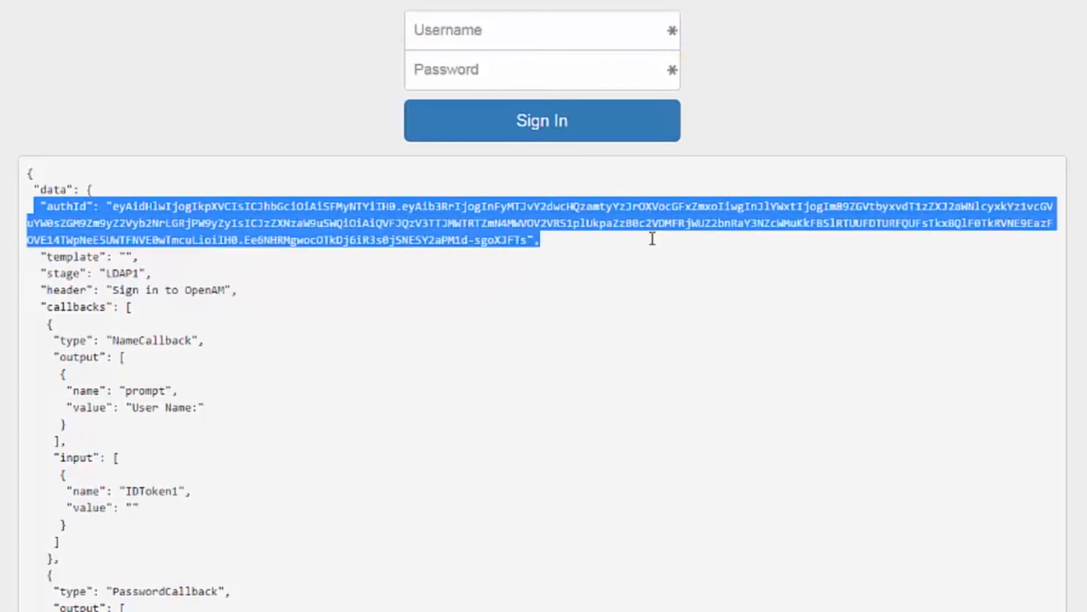
click(609, 256)
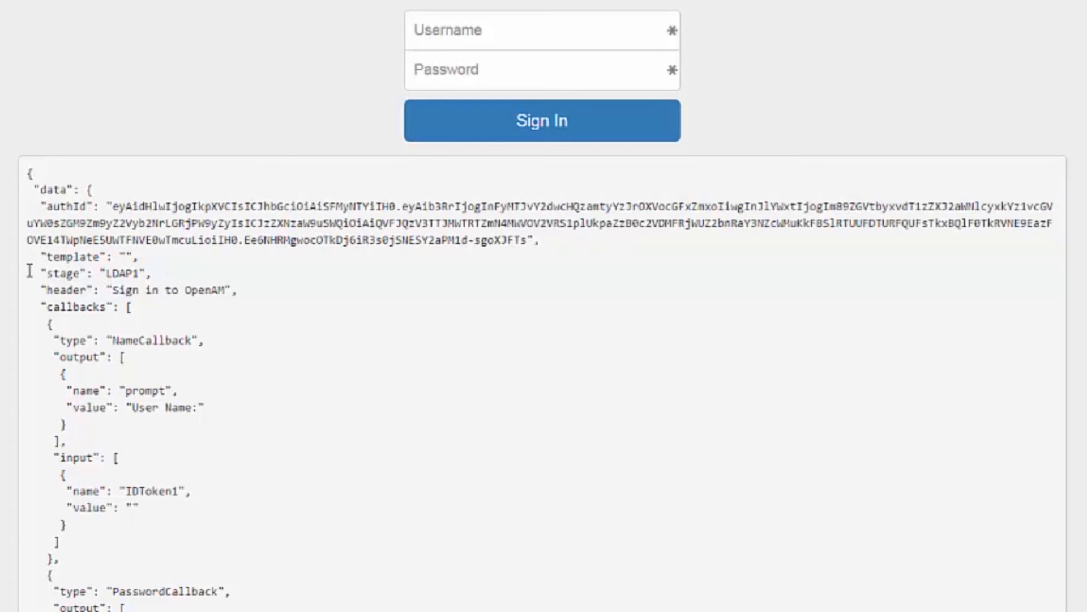
double_click(83, 272)
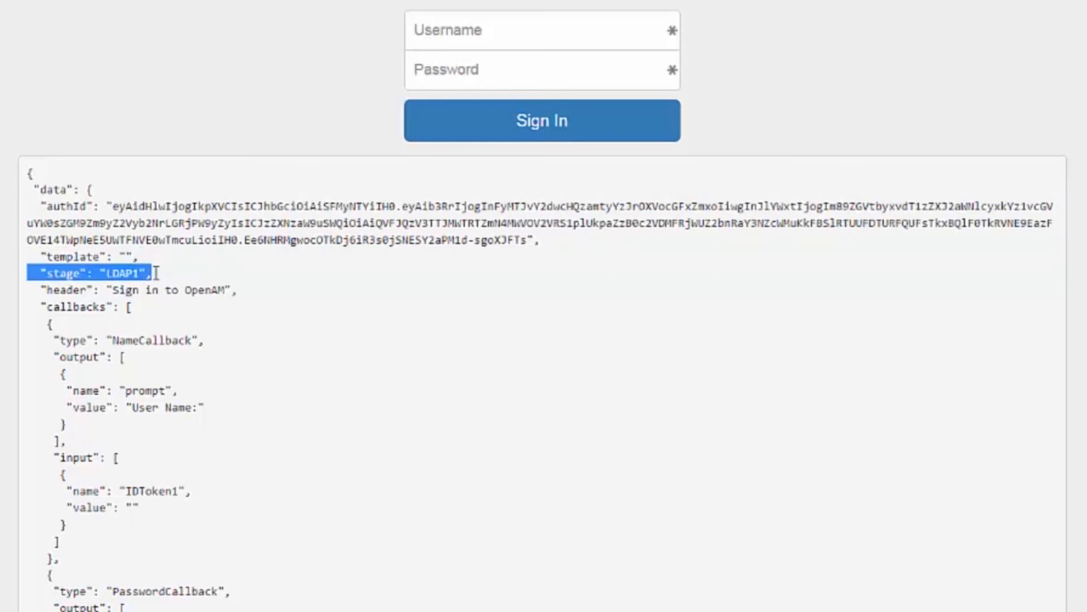
mouse_move(156, 281)
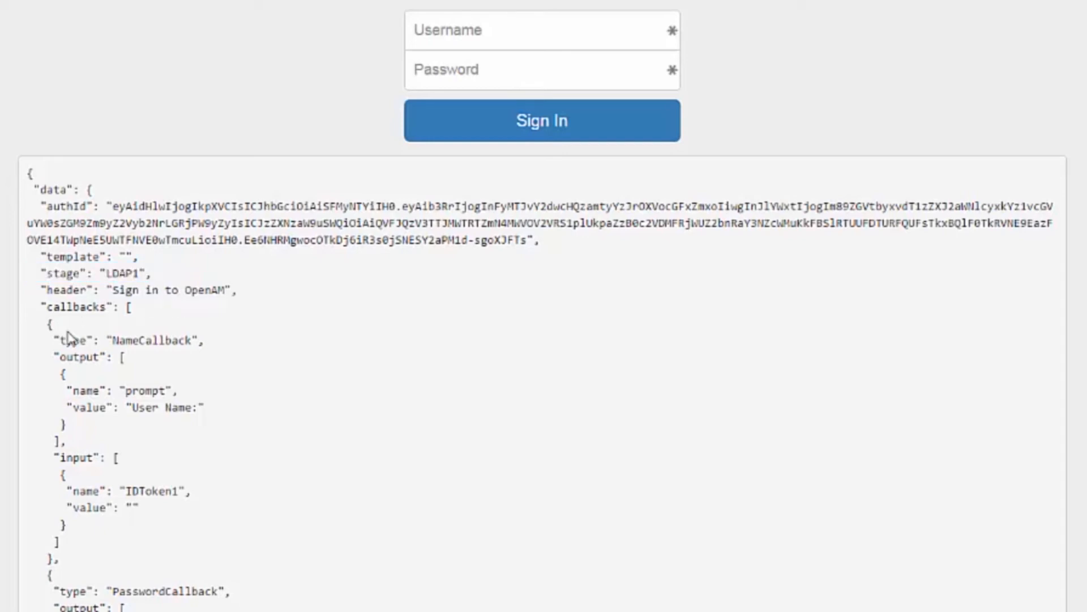
scroll(down, 3)
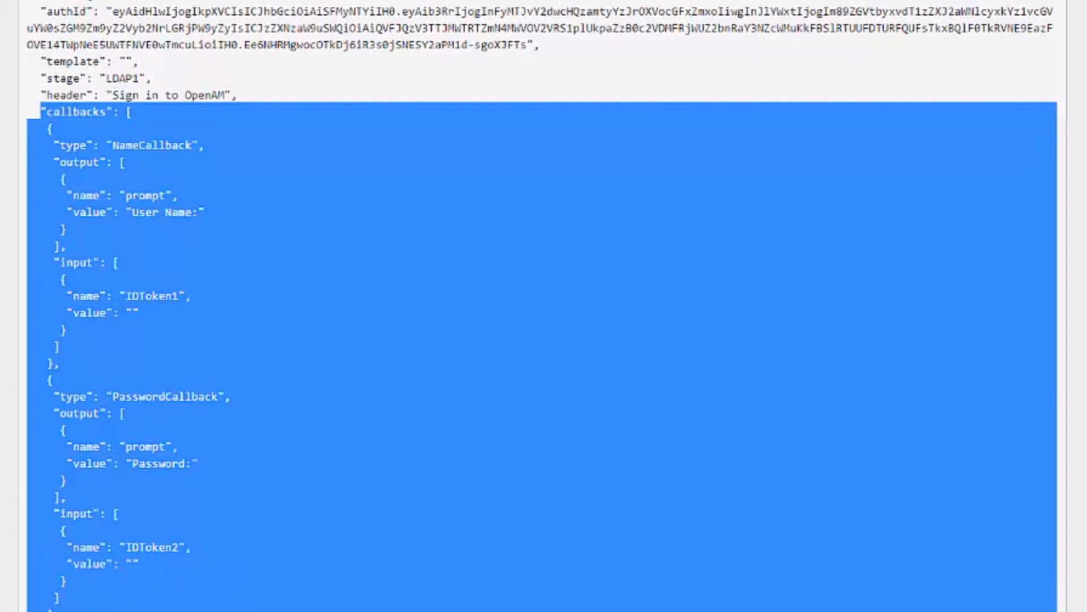
mouse_move(279, 388)
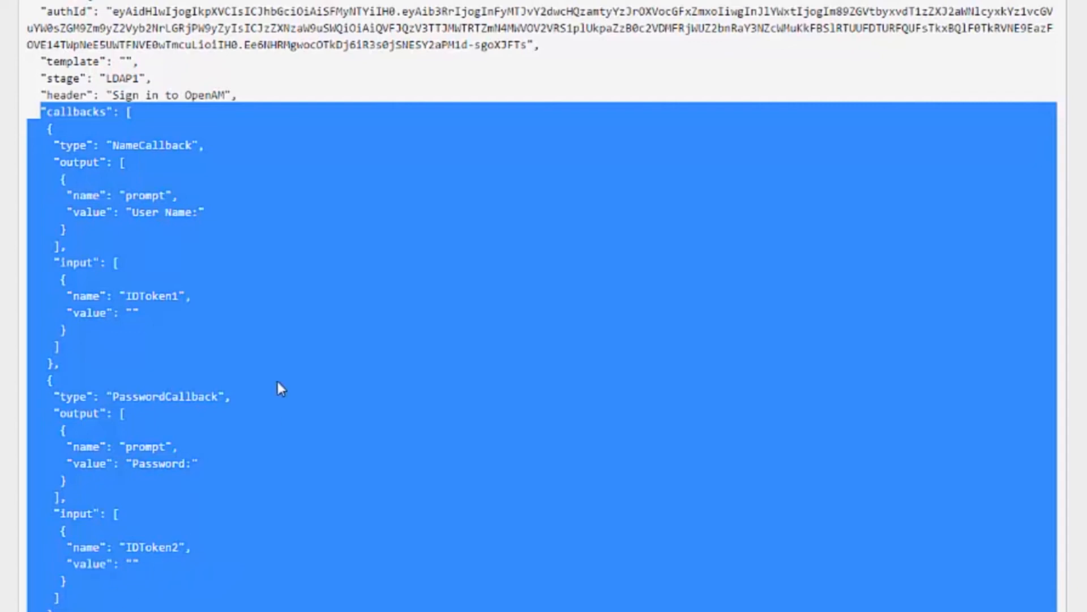
mouse_move(195, 280)
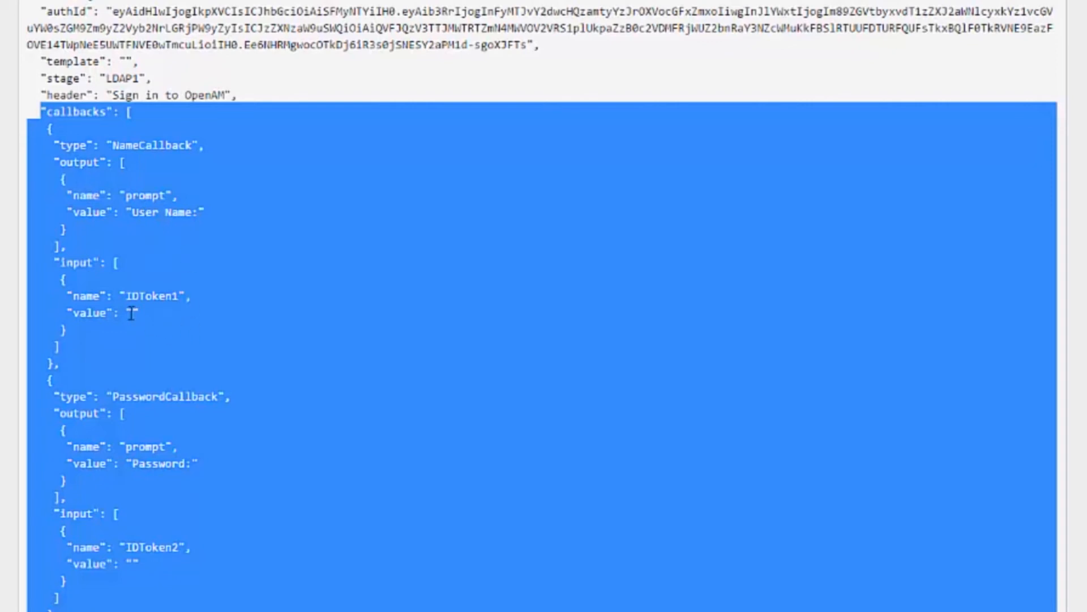
mouse_move(172, 390)
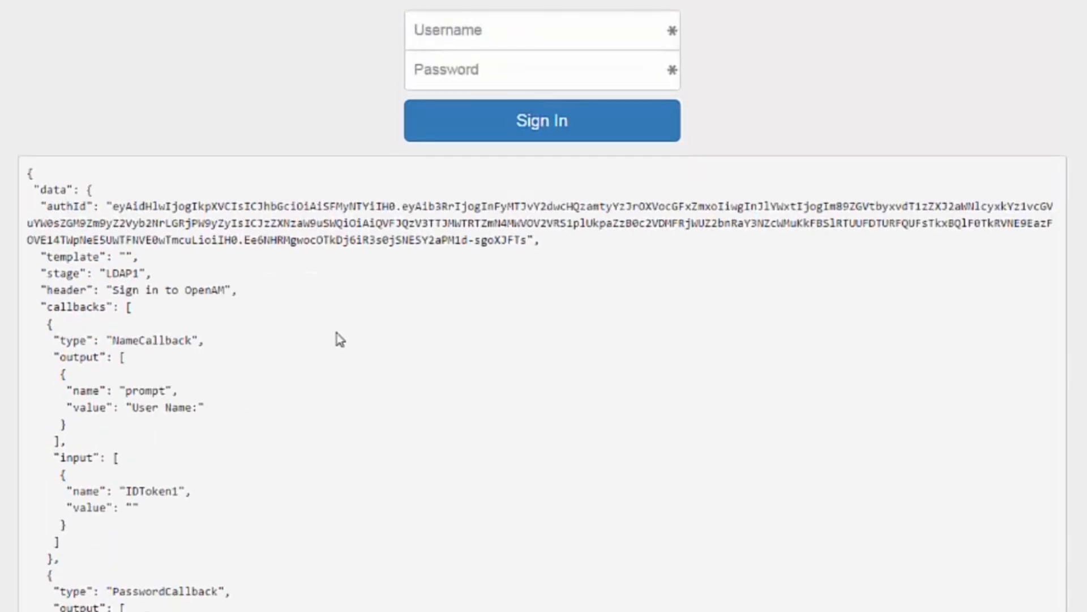
- Submit user.0's credentials in the AuthDemo form, reaching the OATH1 one-time-password stage
click(541, 30)
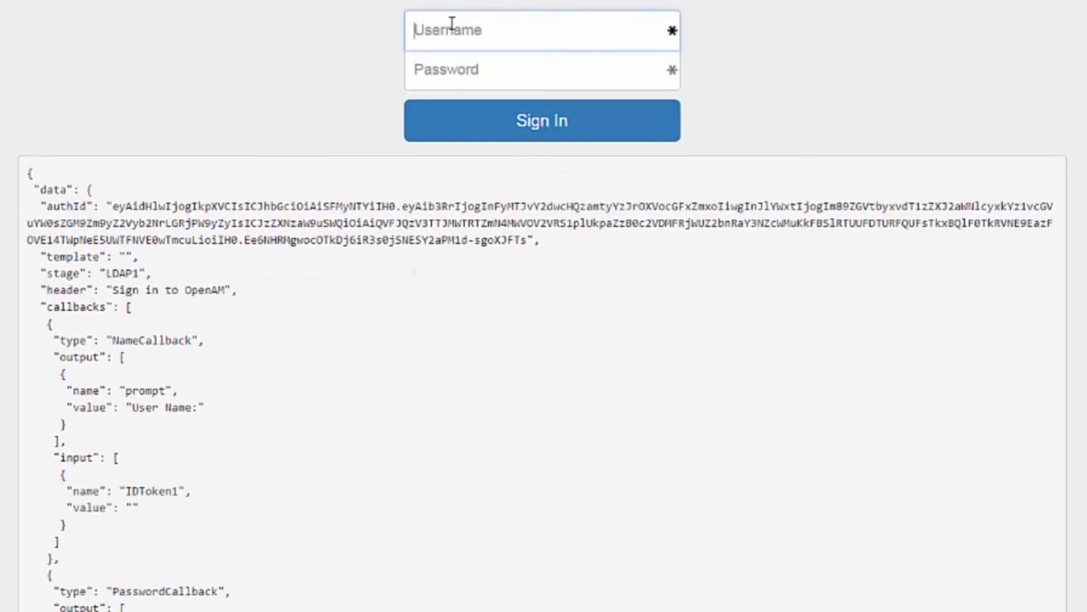
text(user.0)
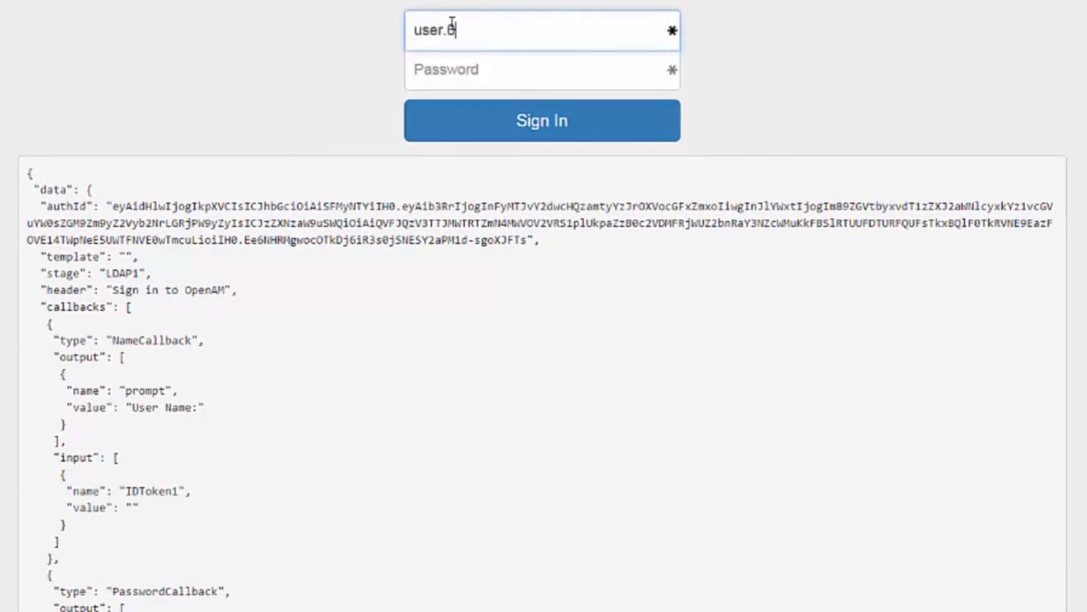
click(541, 69)
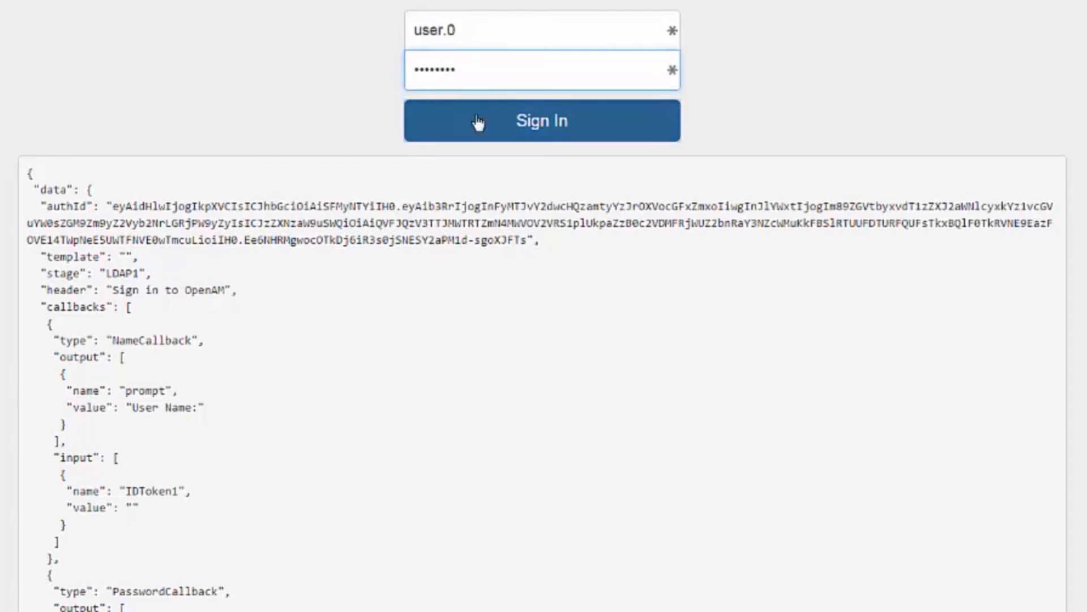
click(541, 120)
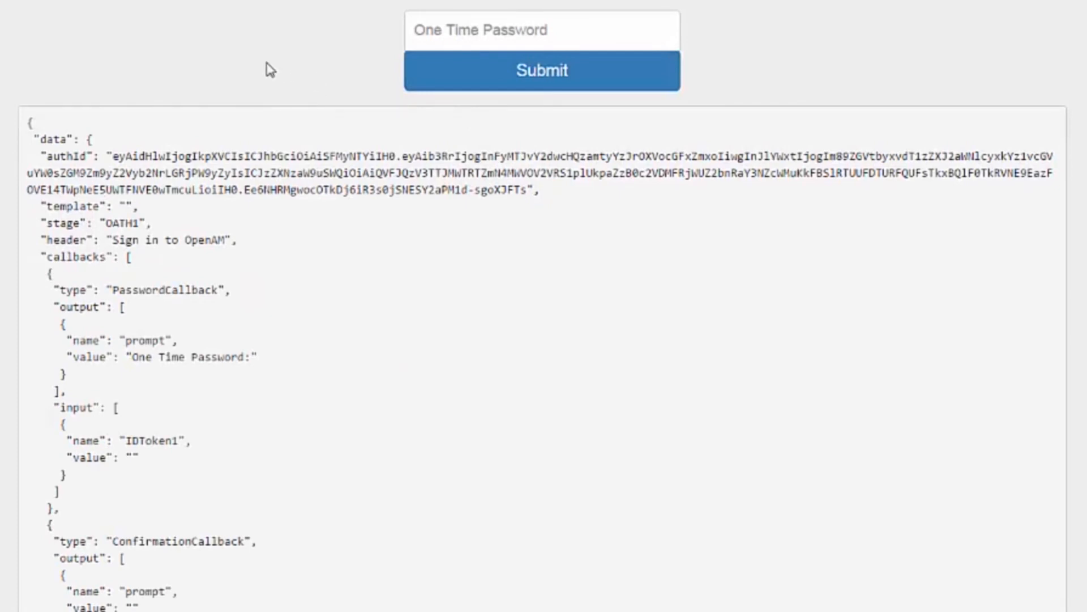
mouse_move(26, 129)
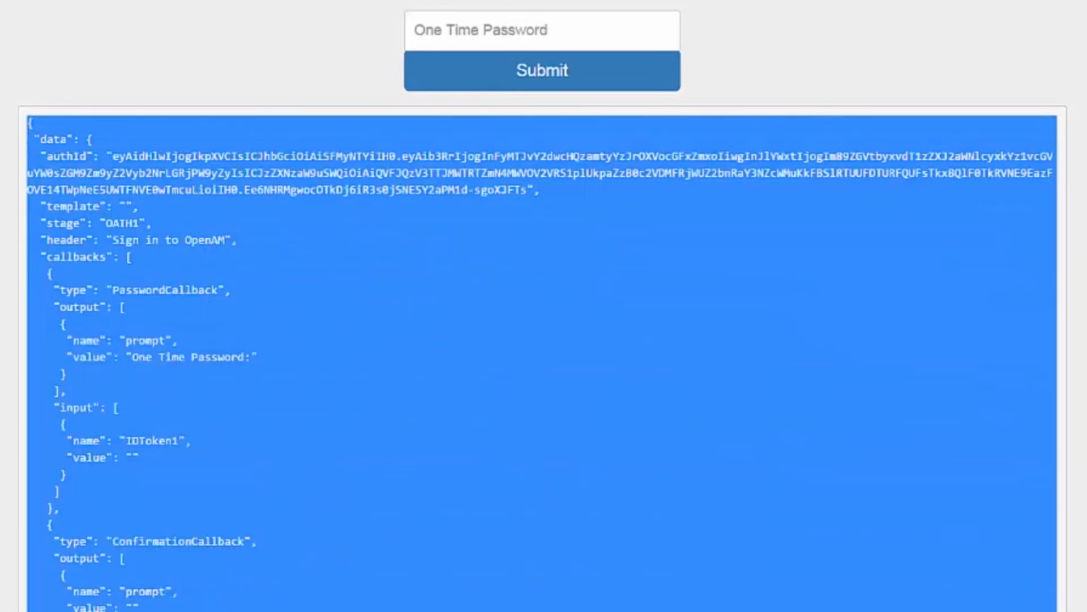
mouse_move(114, 156)
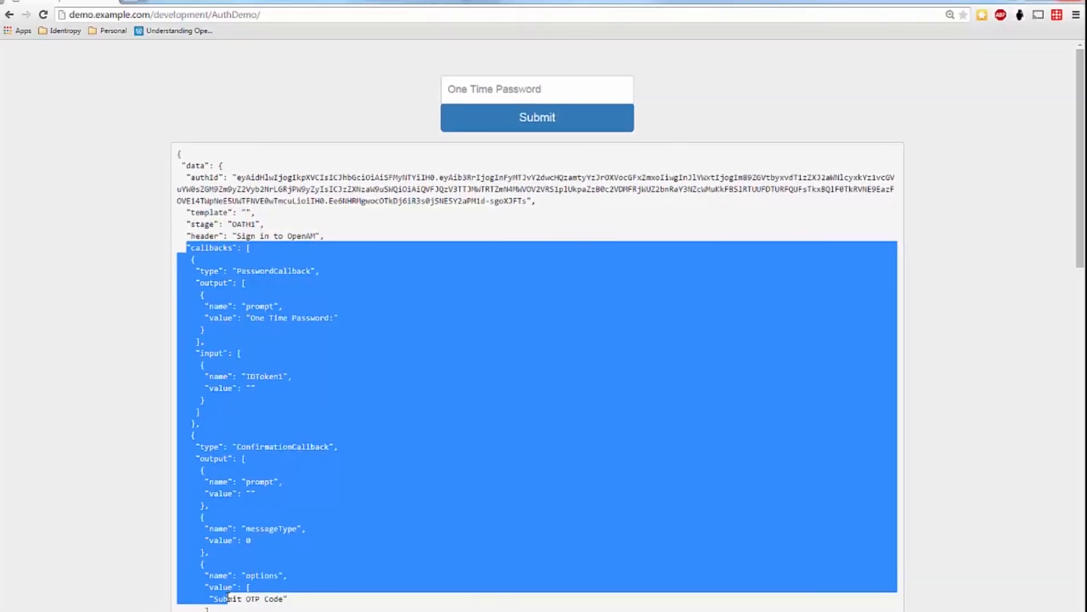
mouse_move(290, 527)
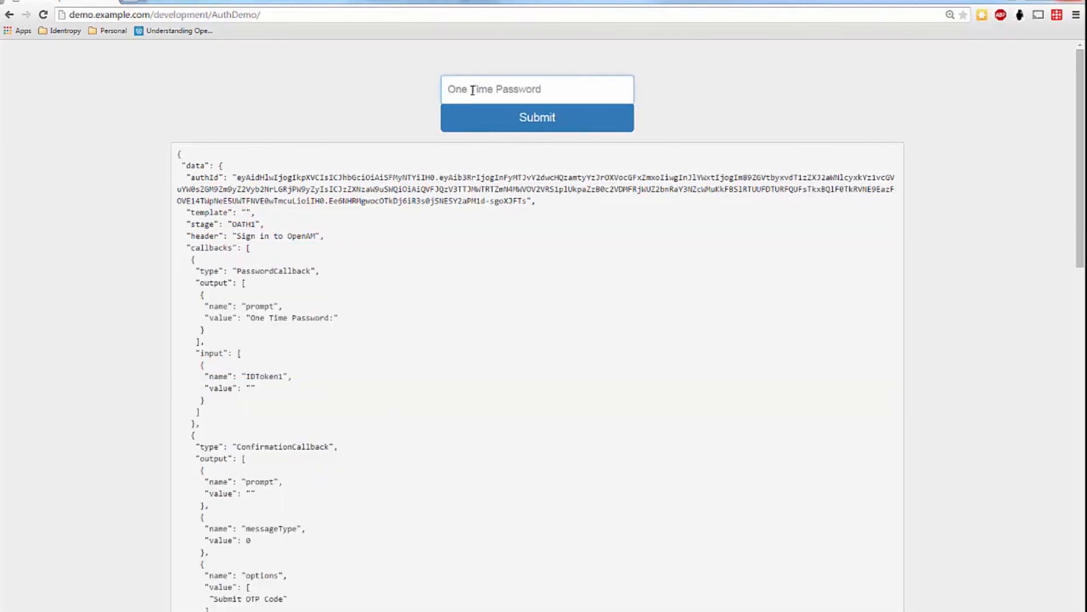
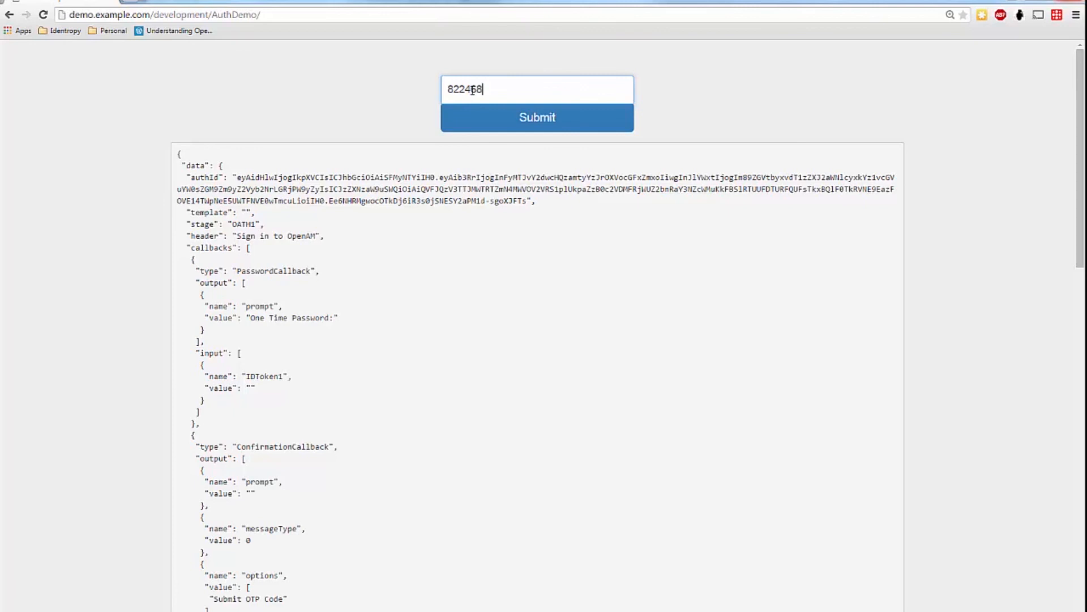
click(537, 117)
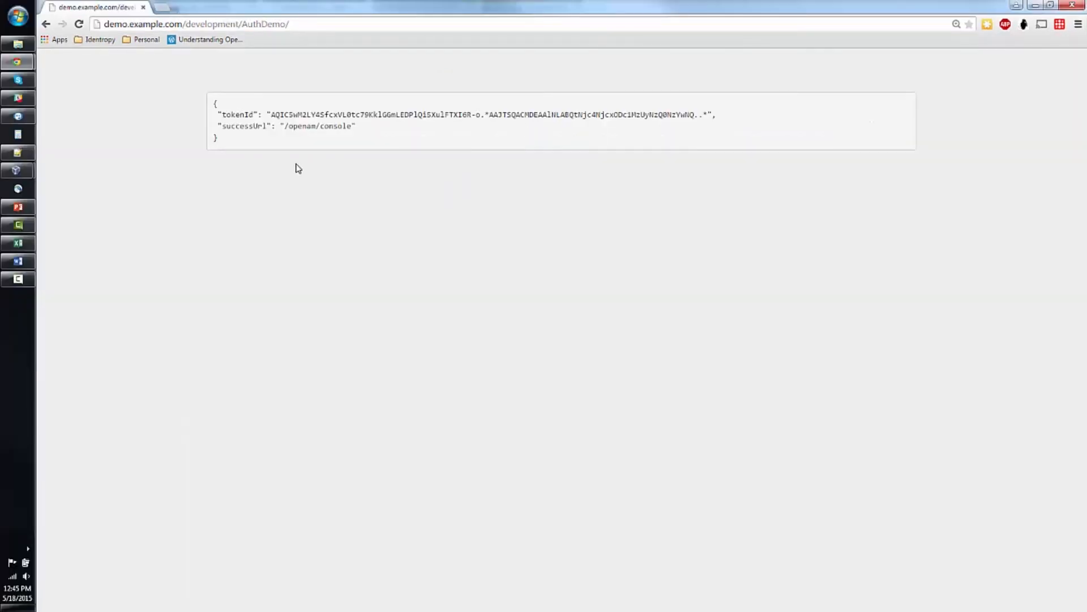
mouse_move(155, 103)
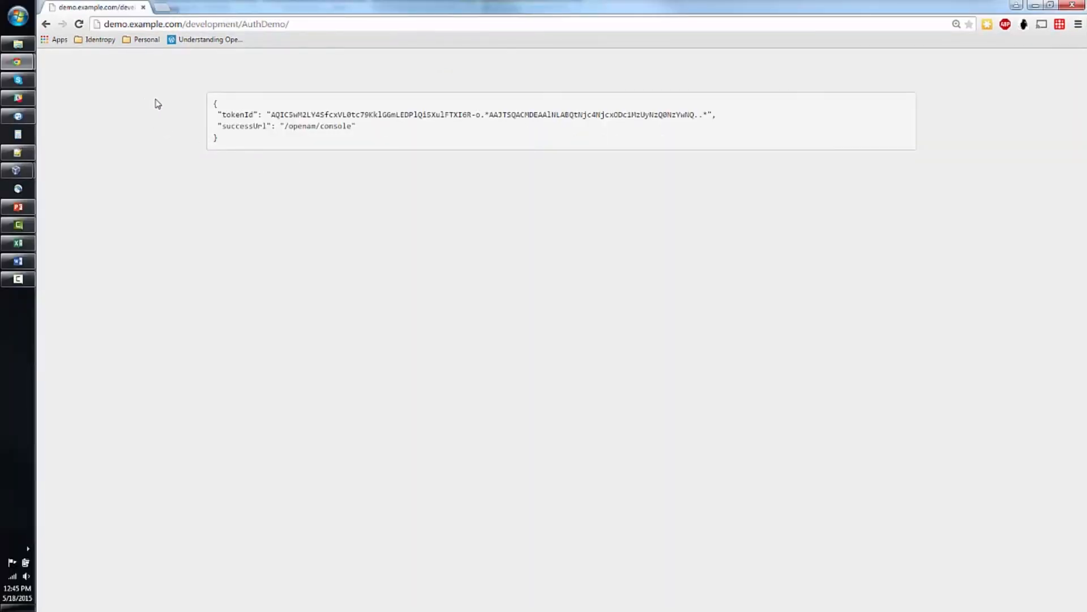
mouse_move(196, 96)
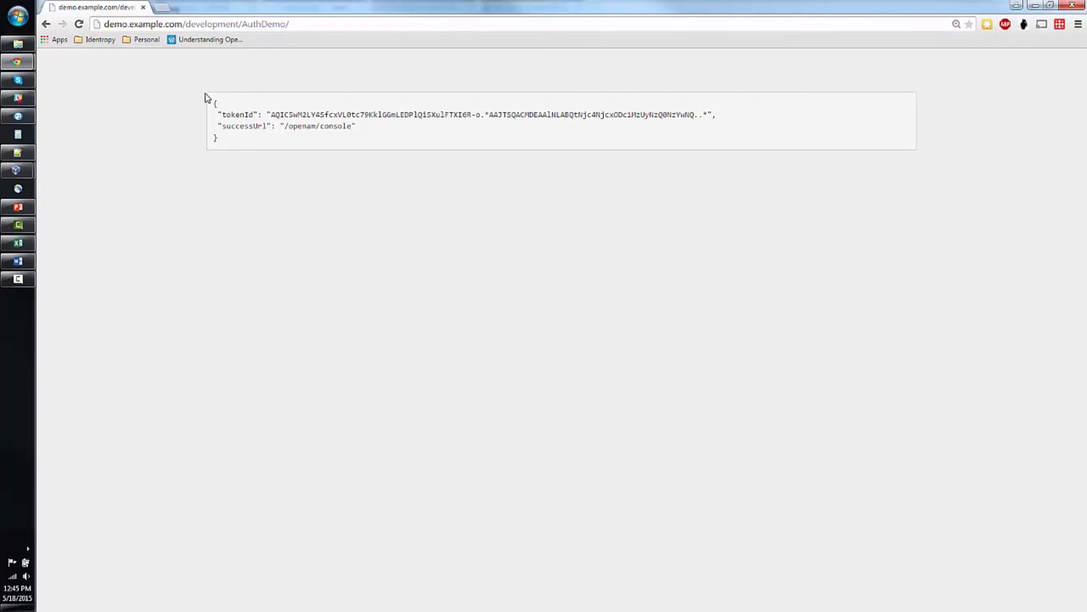
double_click(224, 114)
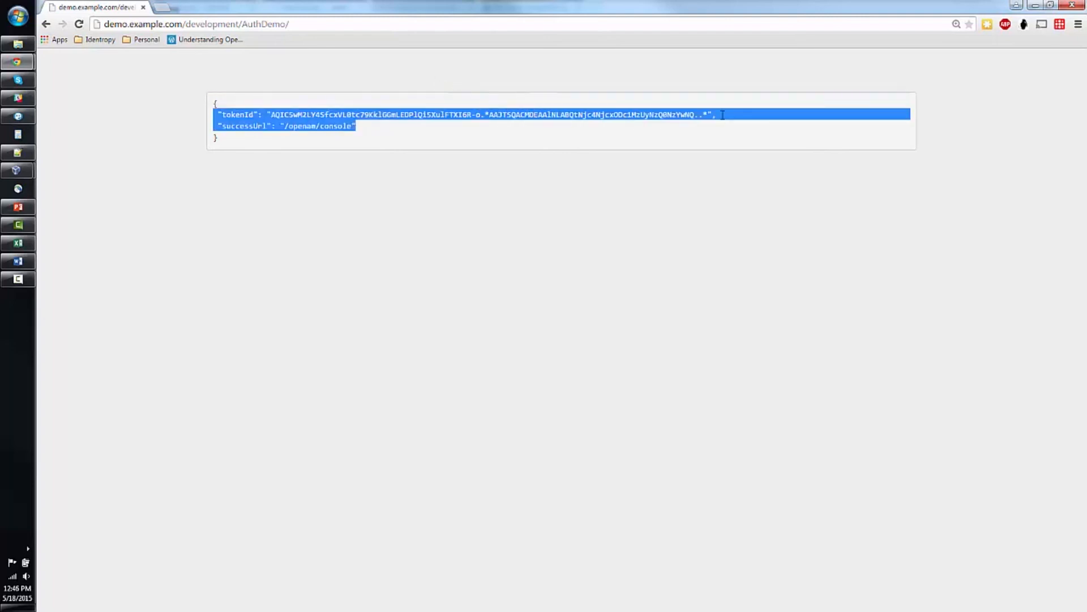
click(718, 115)
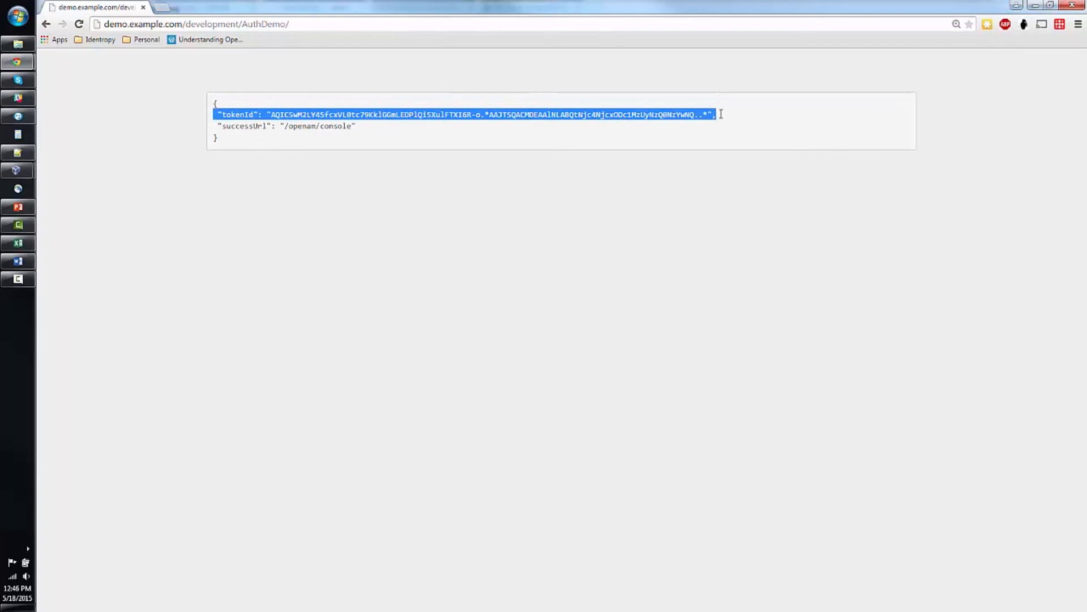